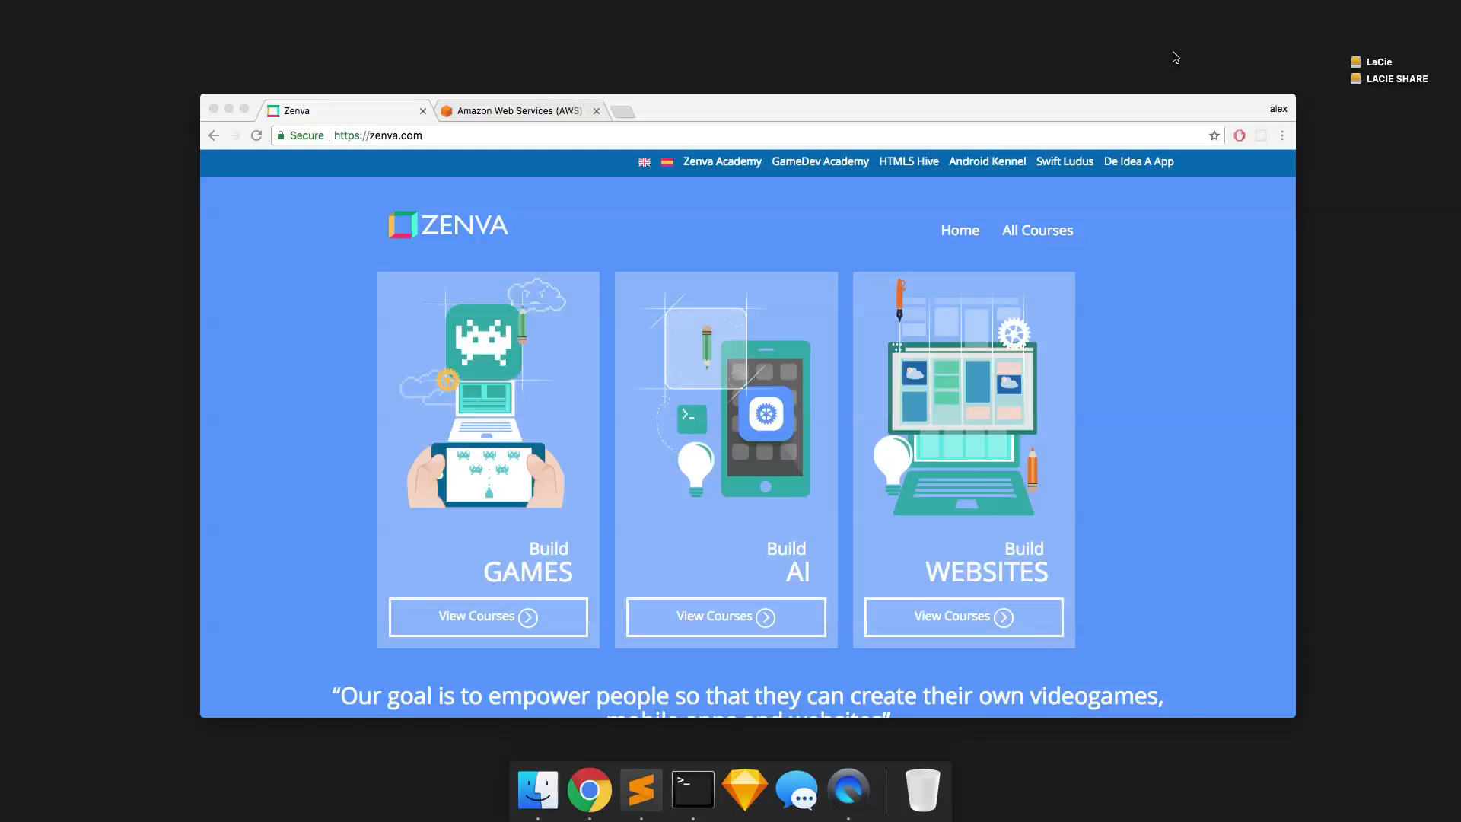
Step: Go to the Amazon Web Services homepage and start signing in to the console
left_click(517, 110)
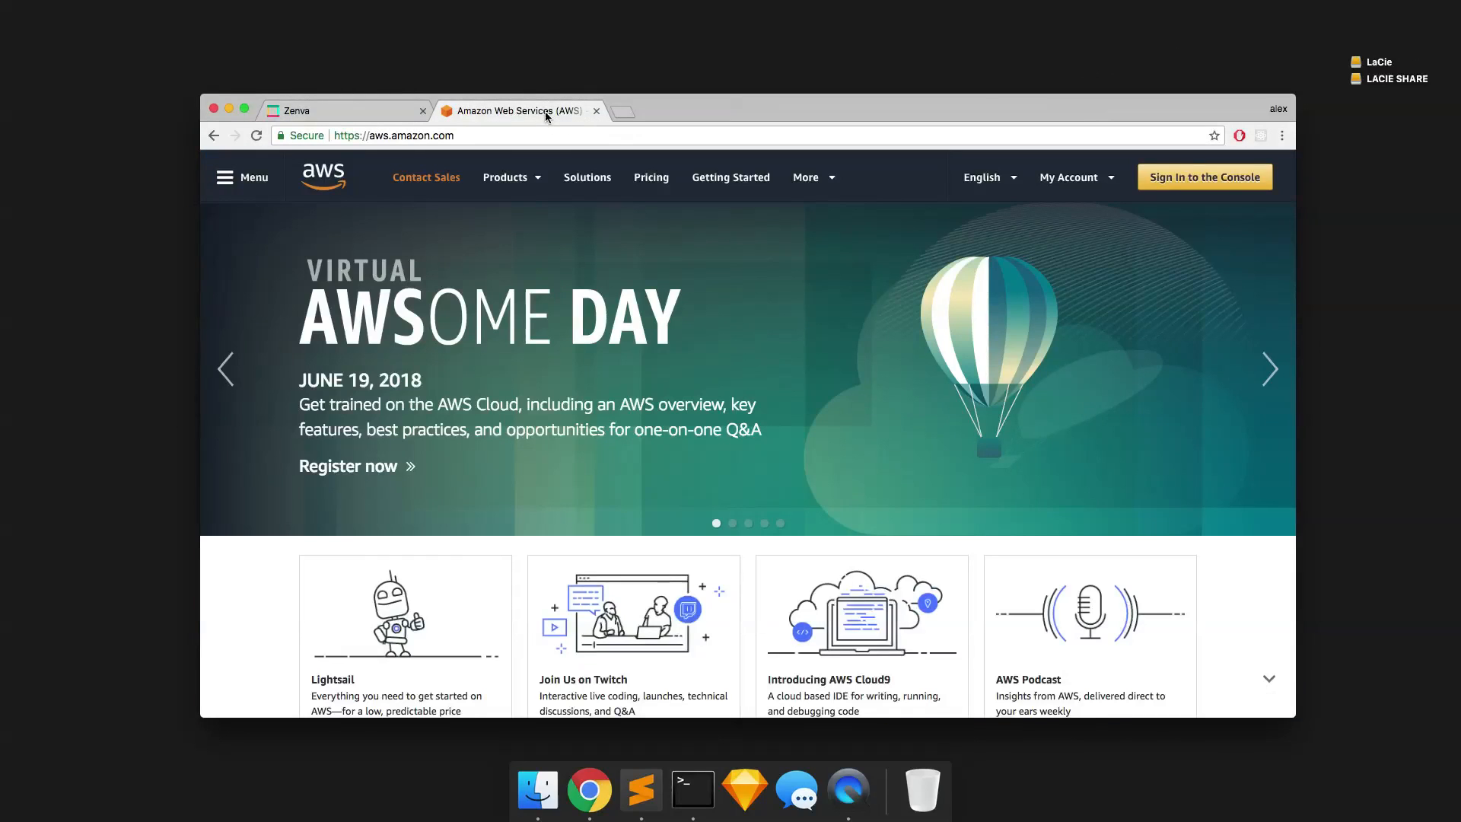
mouse_move(1068, 177)
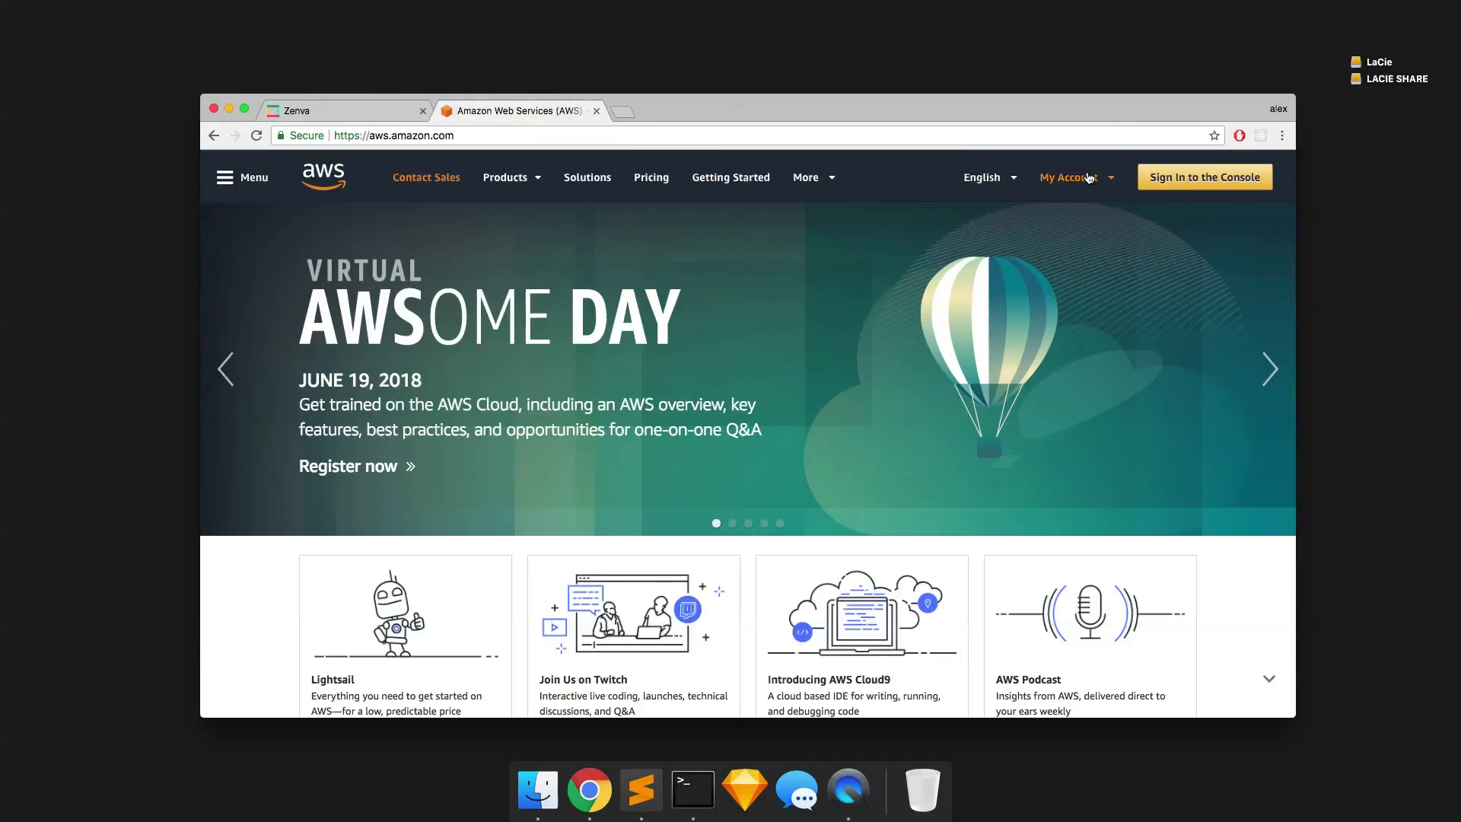
left_click(1204, 177)
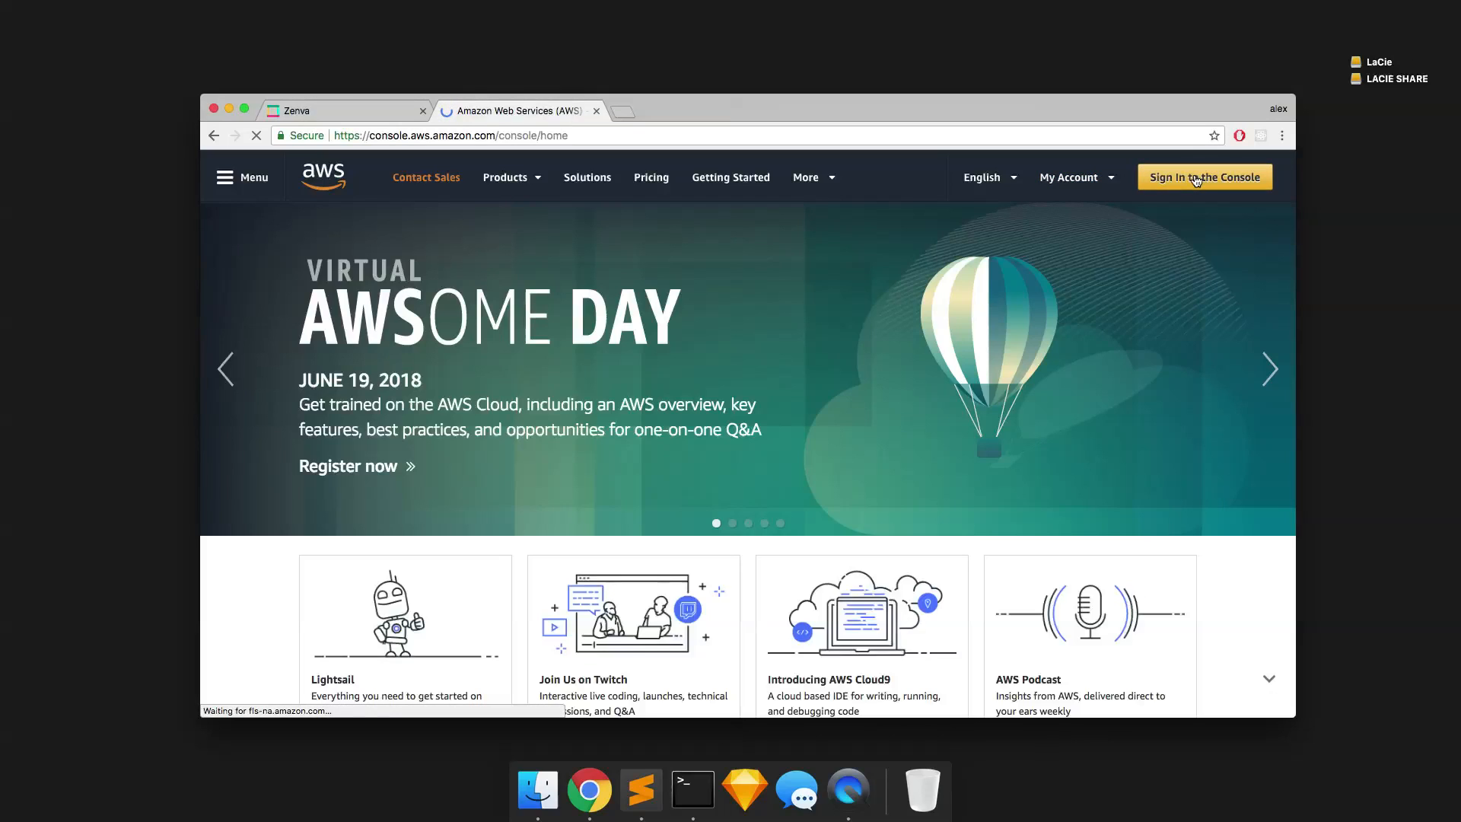
Step: Sign in to a different AWS account with the Zenva demo email and password, reaching the console home
left_click(1203, 177)
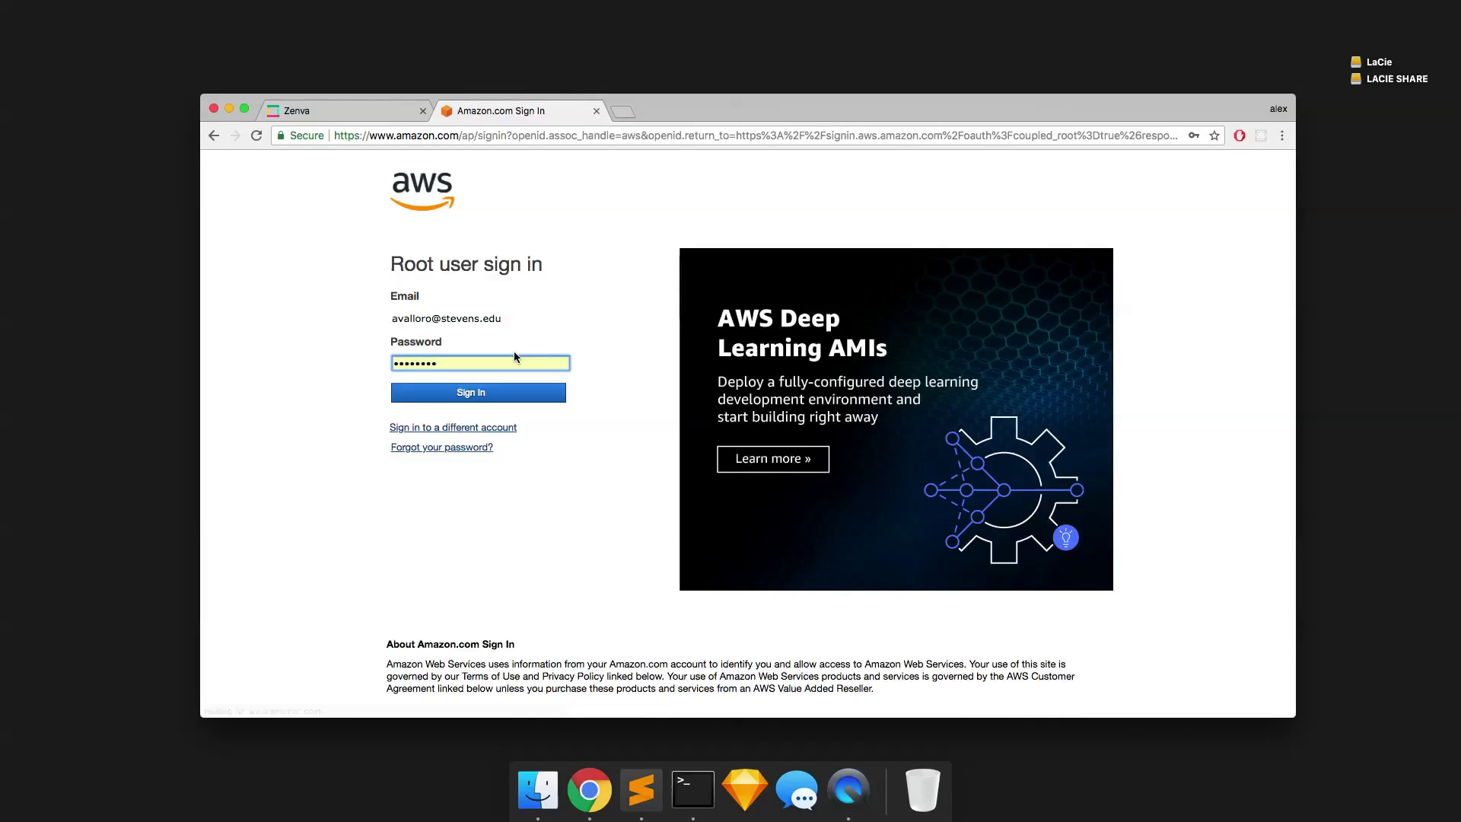
left_click(478, 391)
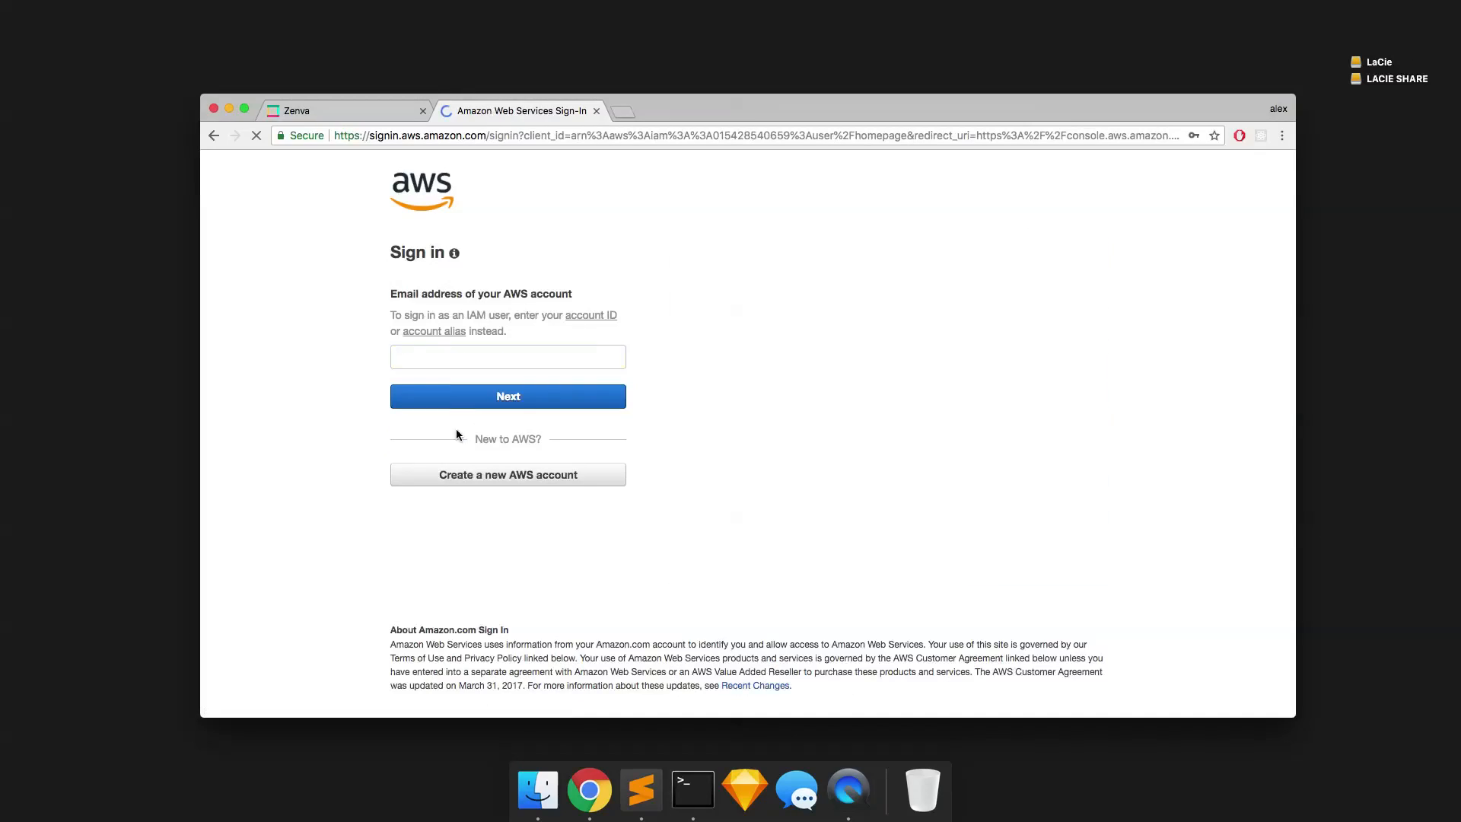
left_click(506, 356)
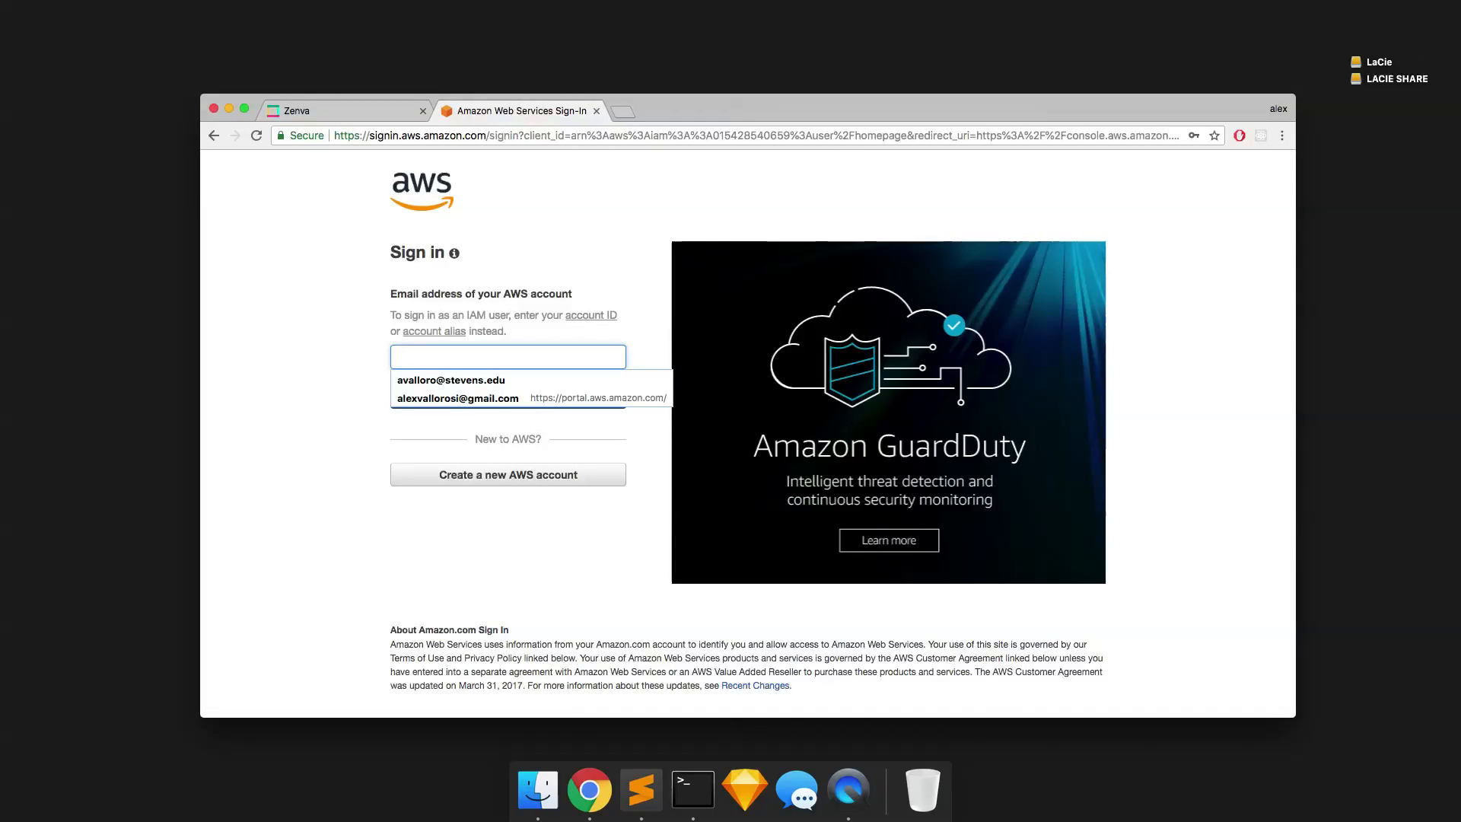
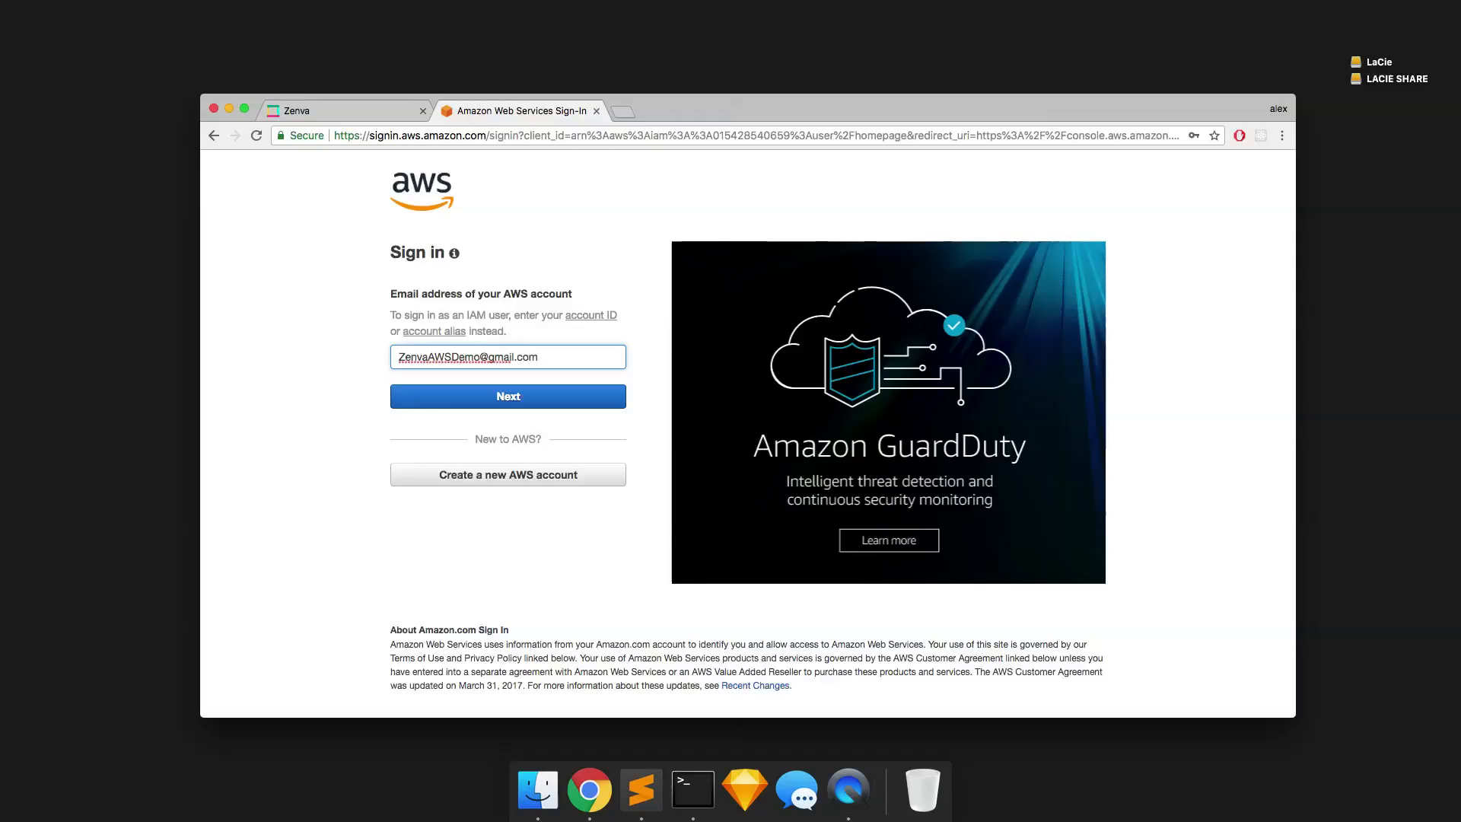
left_click(507, 395)
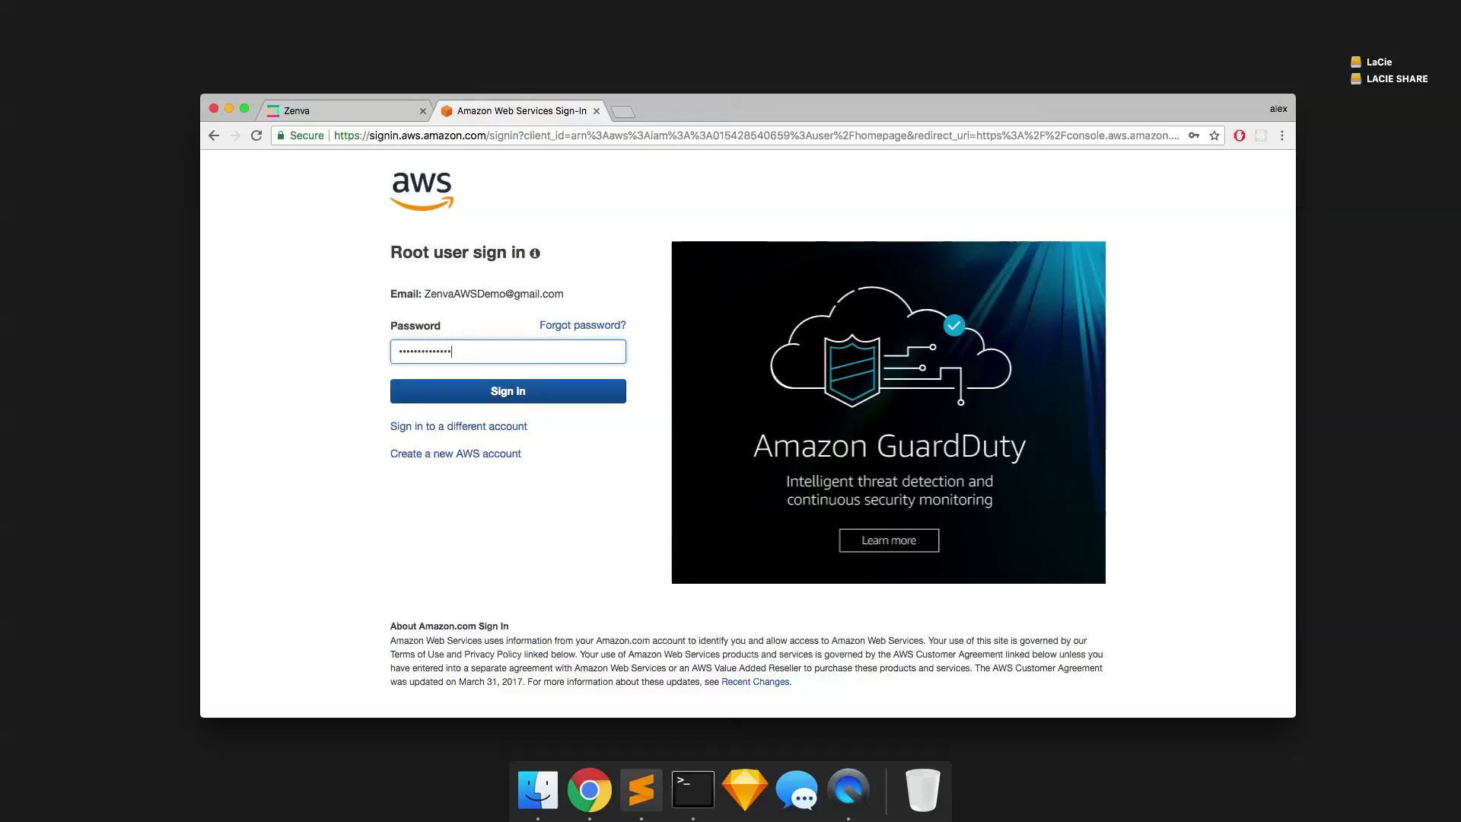
left_click(508, 391)
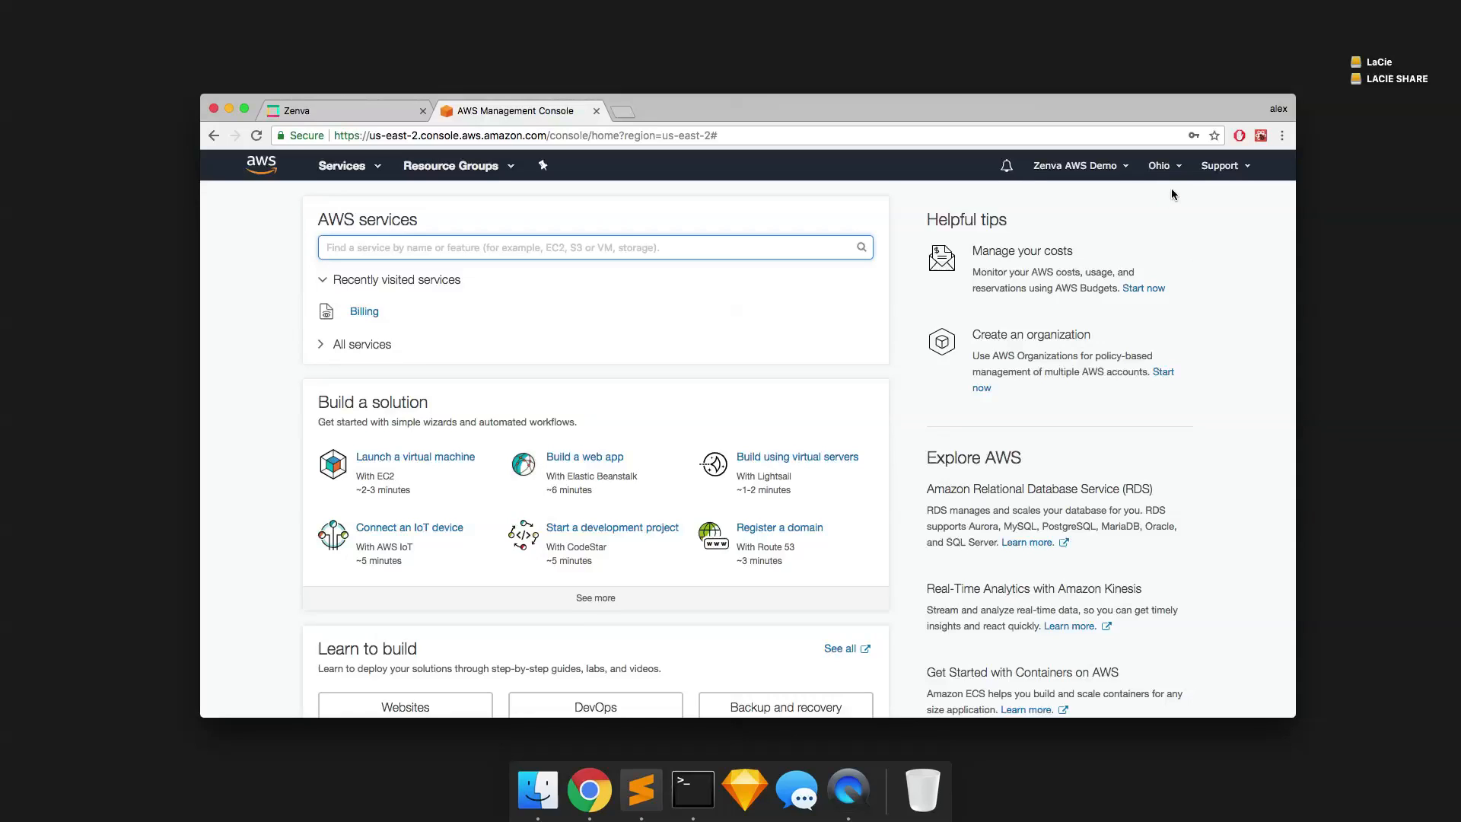
Step: Switch the console region from Ohio to US East (N. Virginia)
left_click(1159, 165)
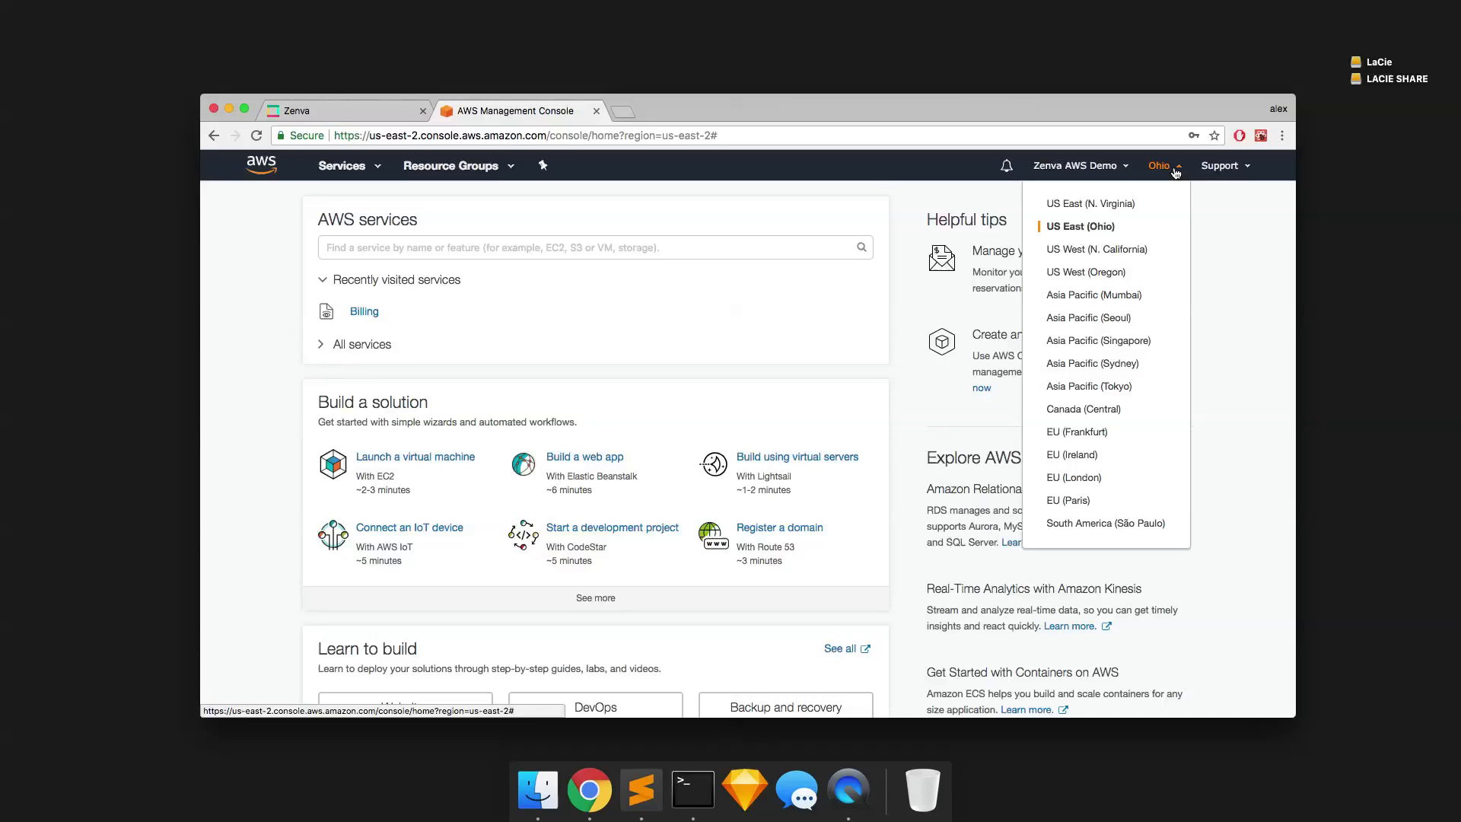
mouse_move(1127, 202)
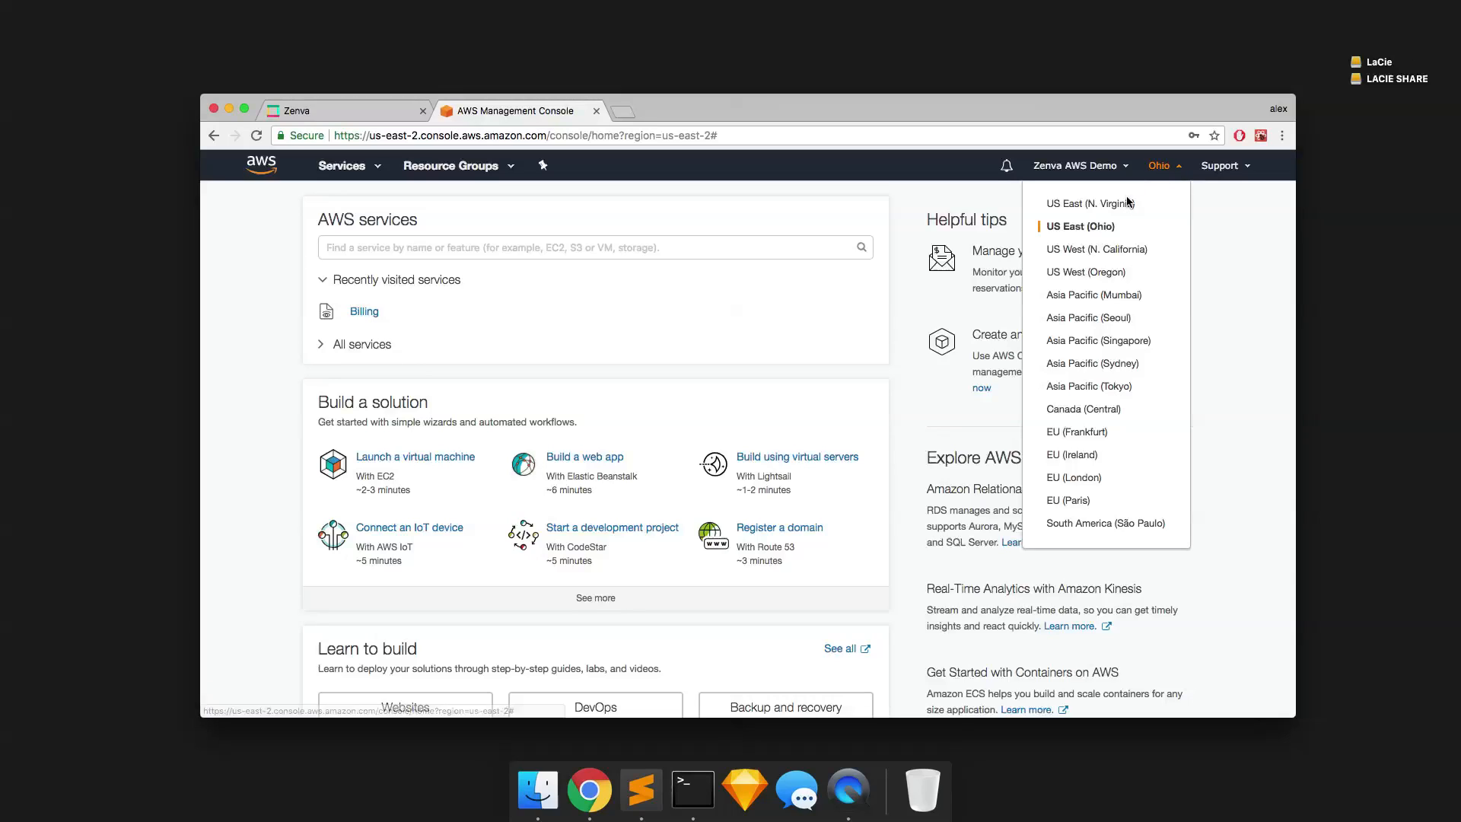
mouse_move(1090, 202)
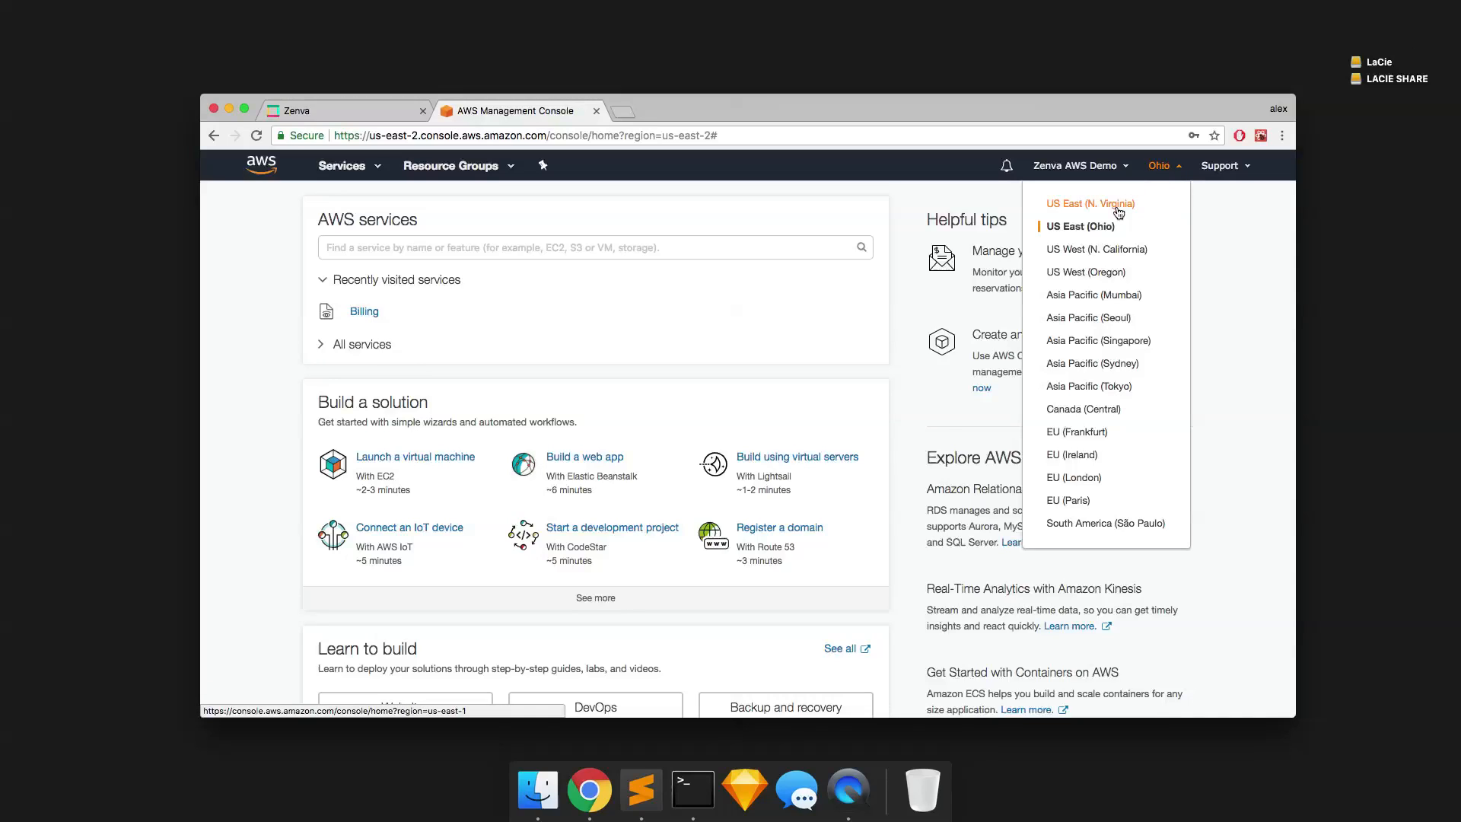
left_click(1089, 202)
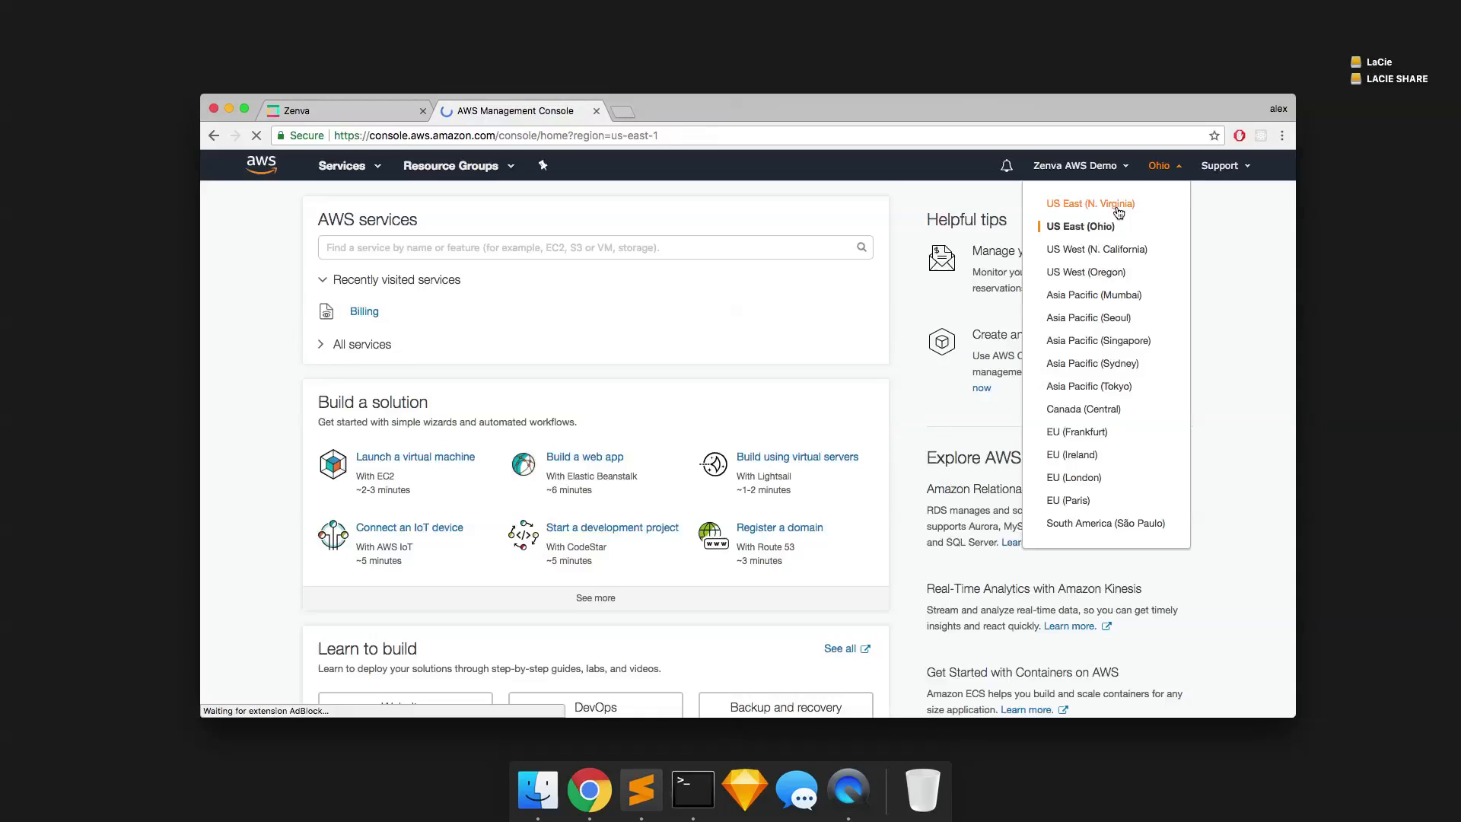
left_click(1090, 202)
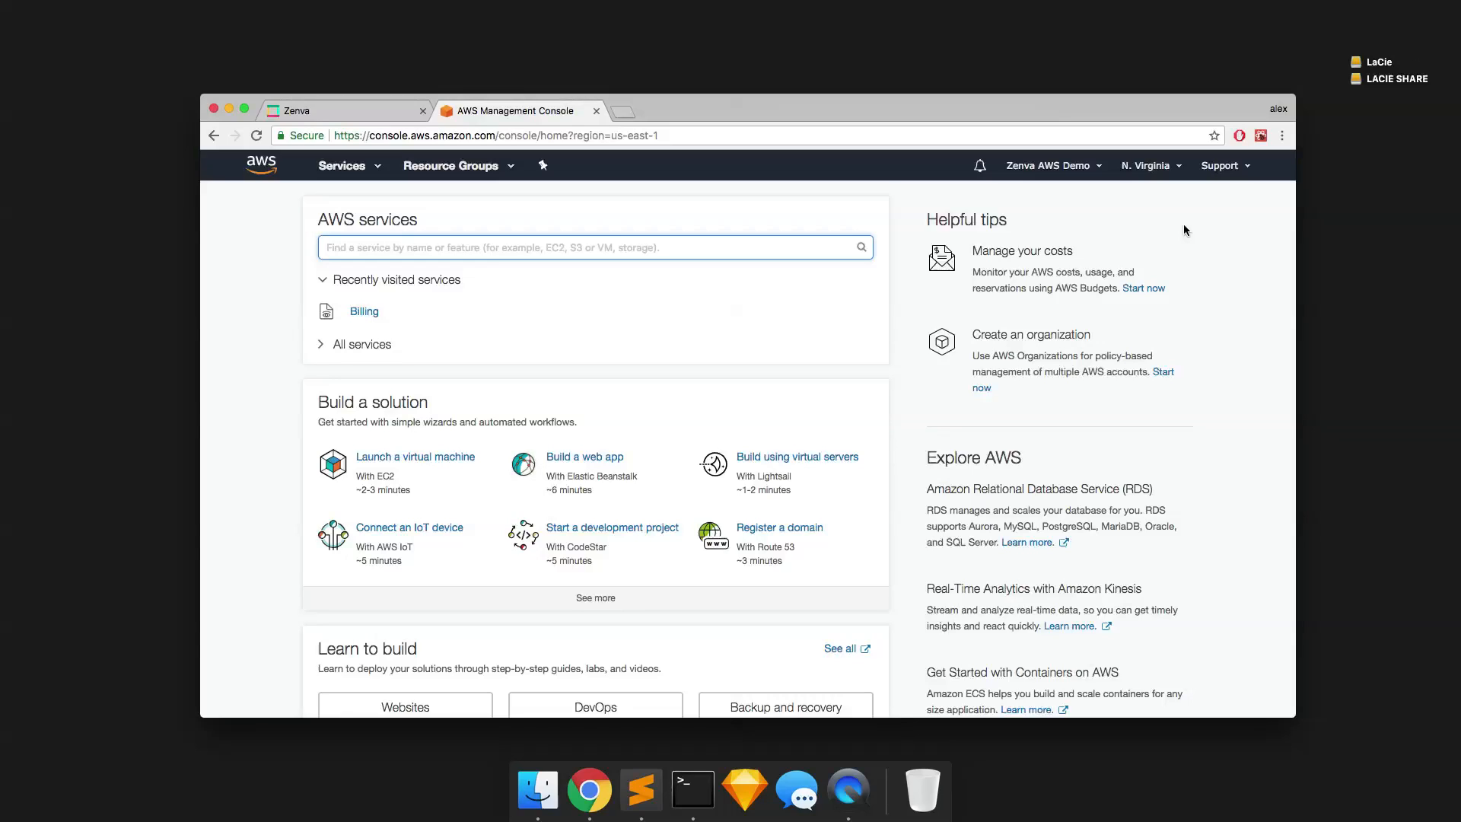
Step: Go to the EC2 service from the Services menu and start the Launch Instance wizard
left_click(343, 164)
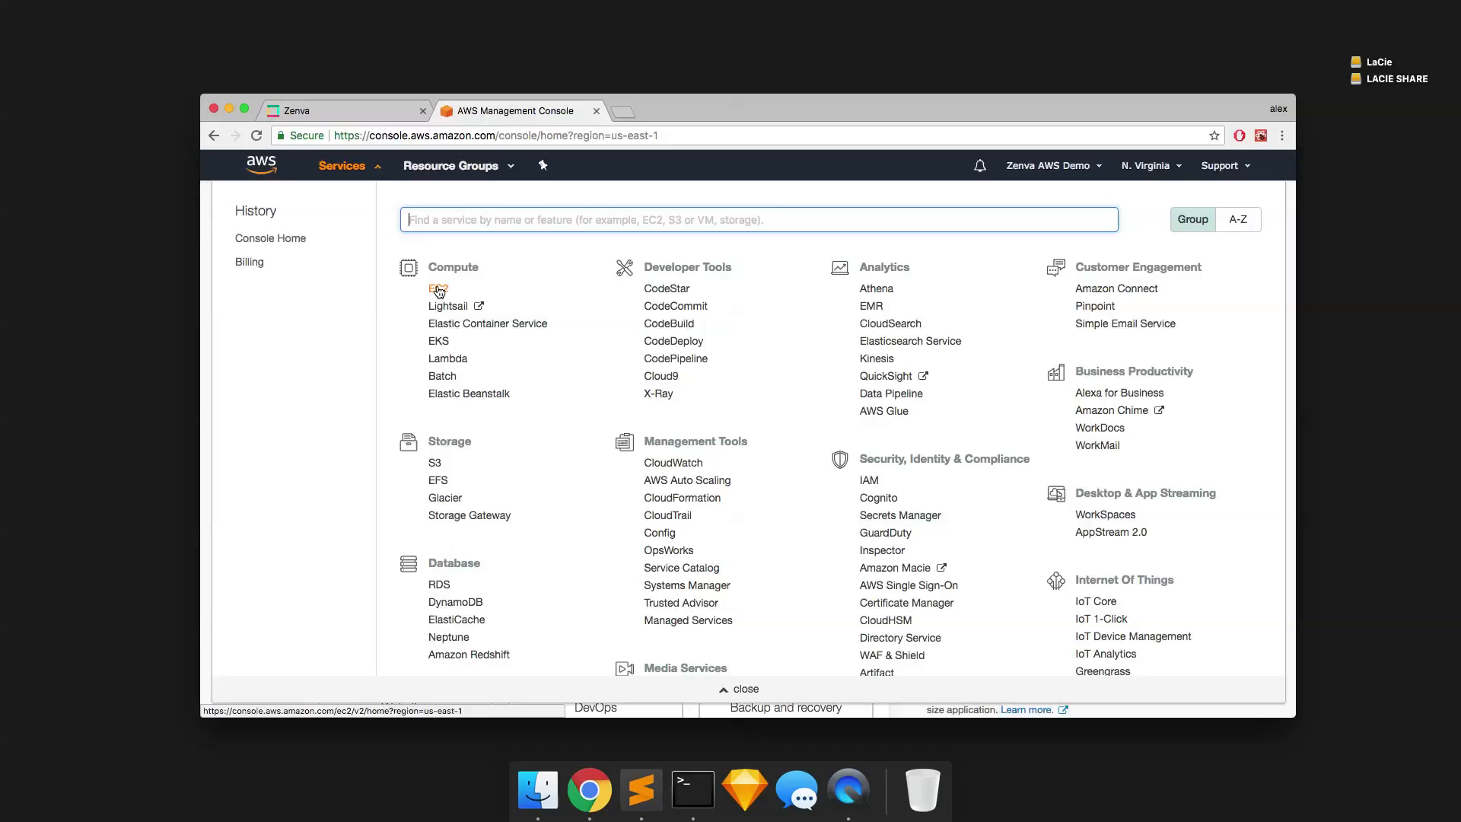
left_click(438, 289)
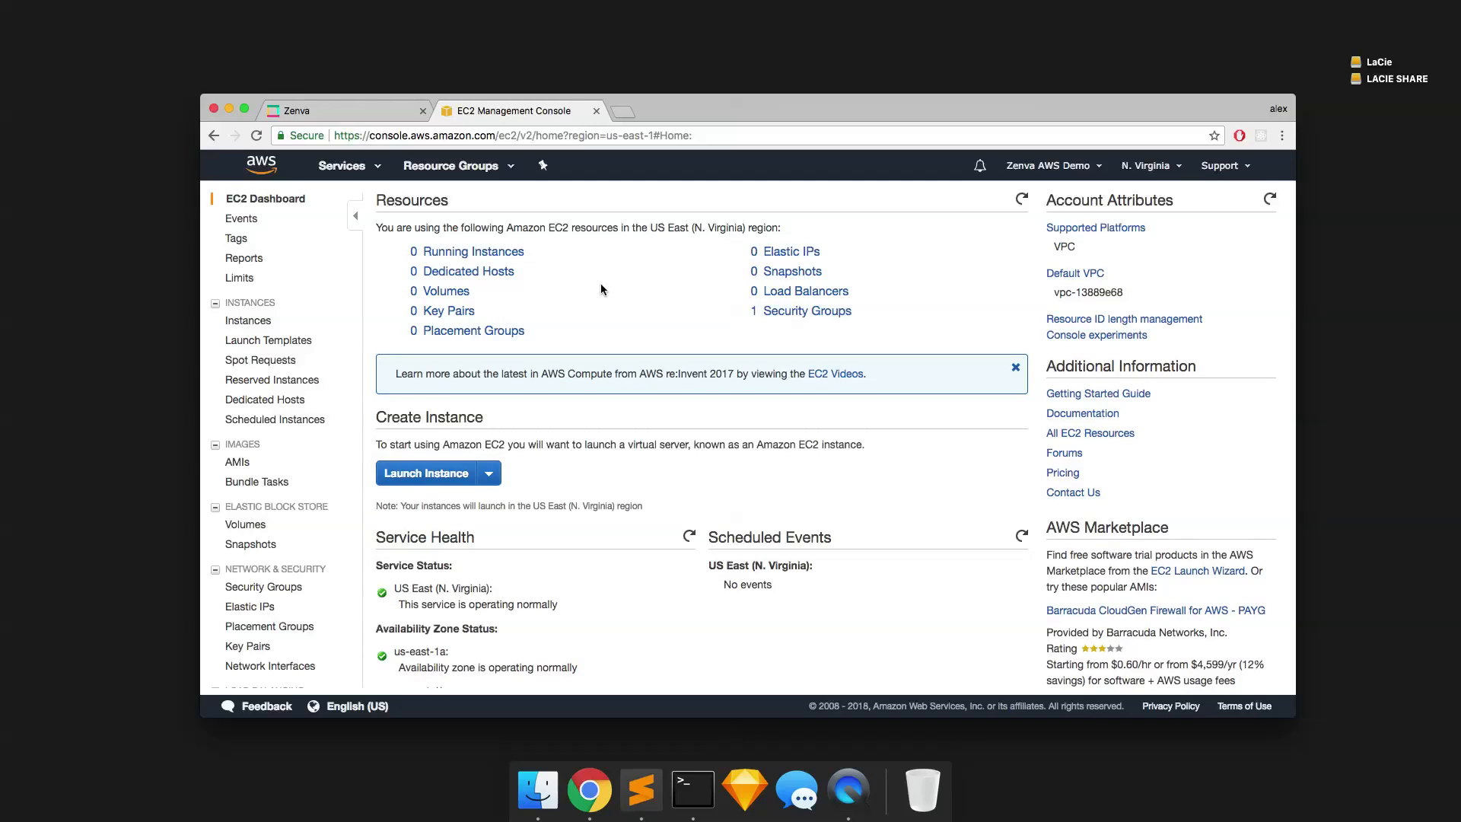
mouse_move(518, 408)
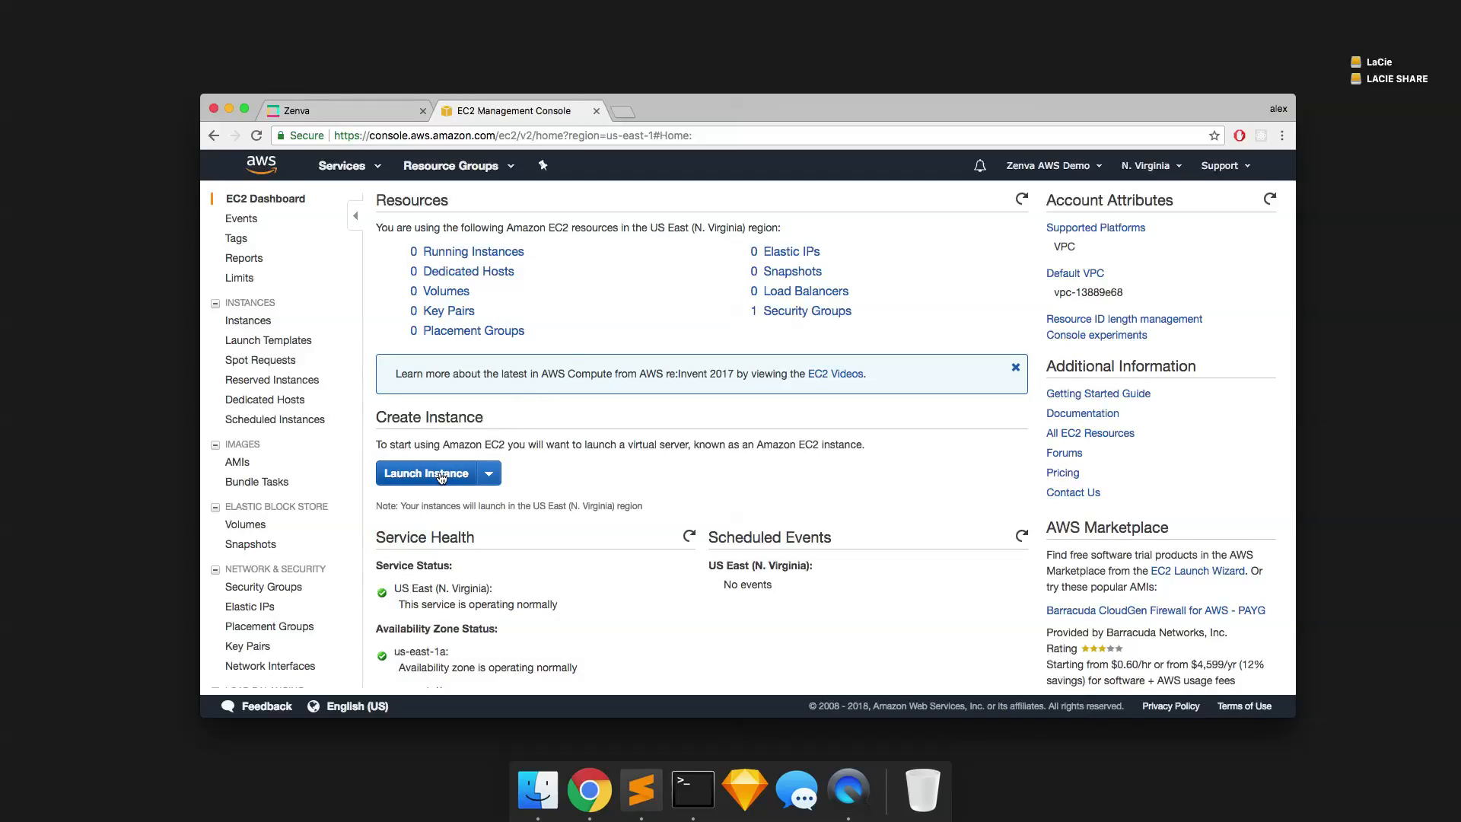
left_click(427, 473)
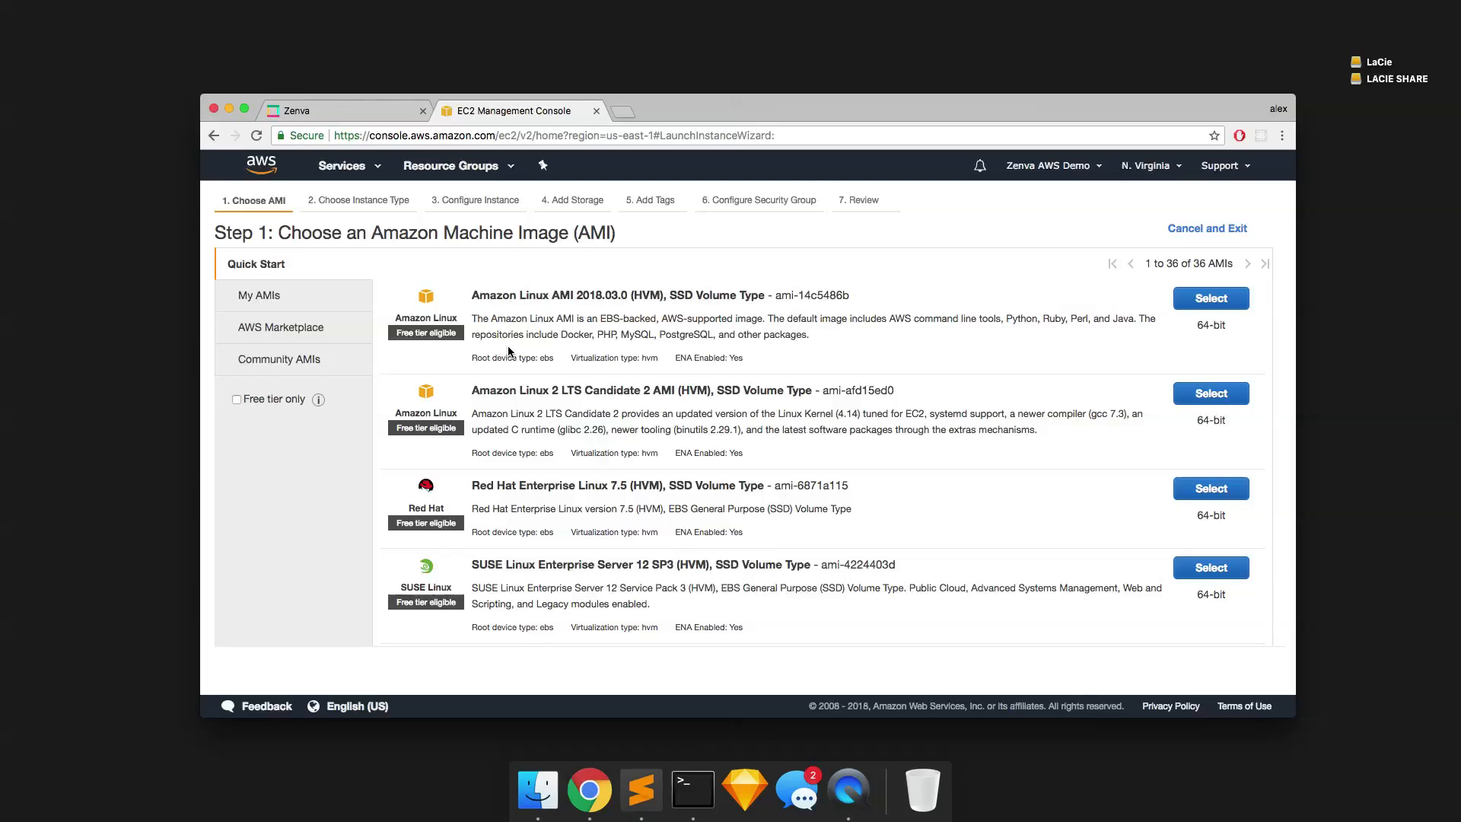
Step: Select Ubuntu Server 16.04 LTS as the instance's machine image
scroll("down", 3)
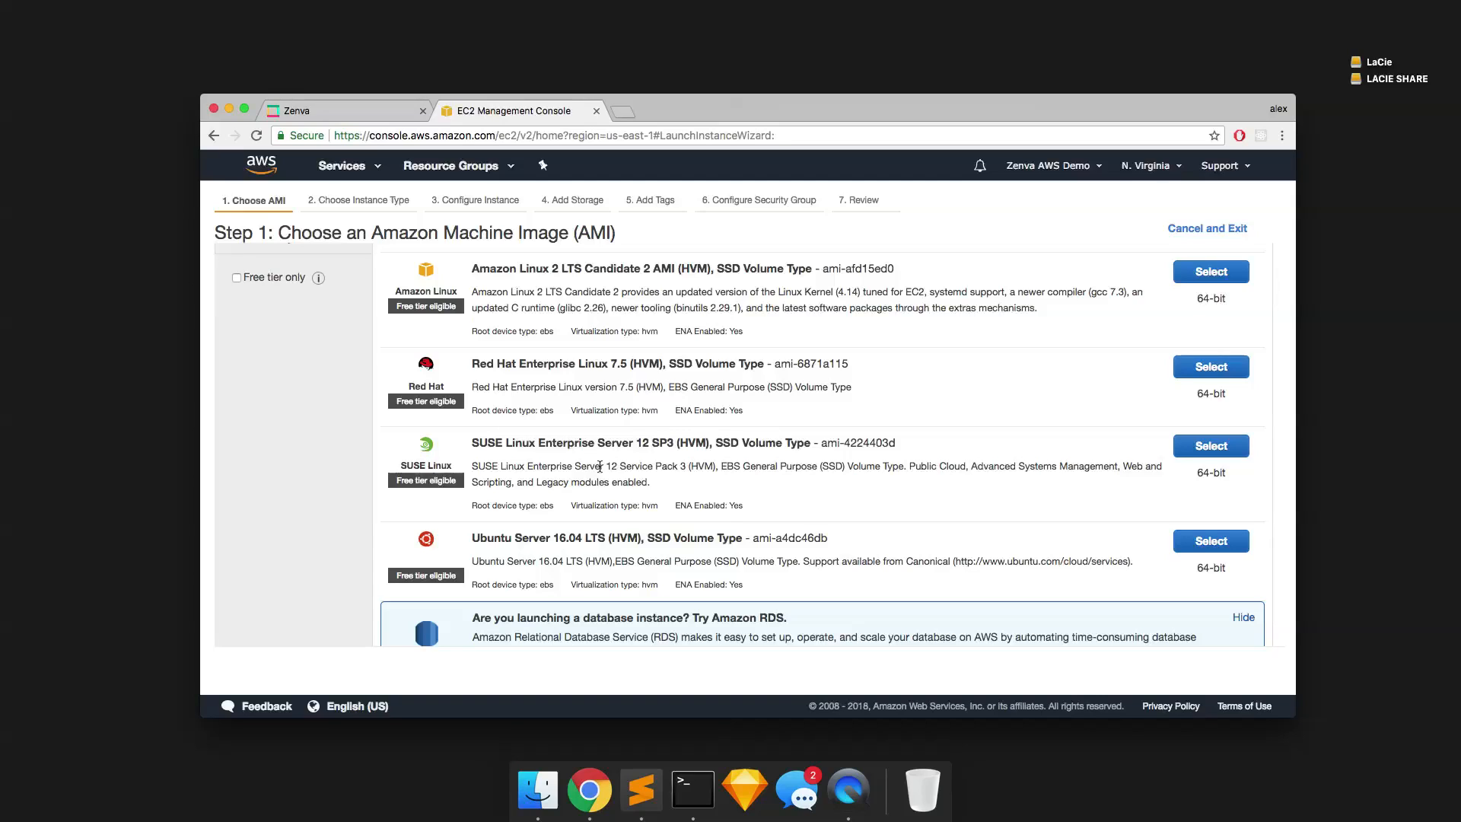
scroll("down", 3)
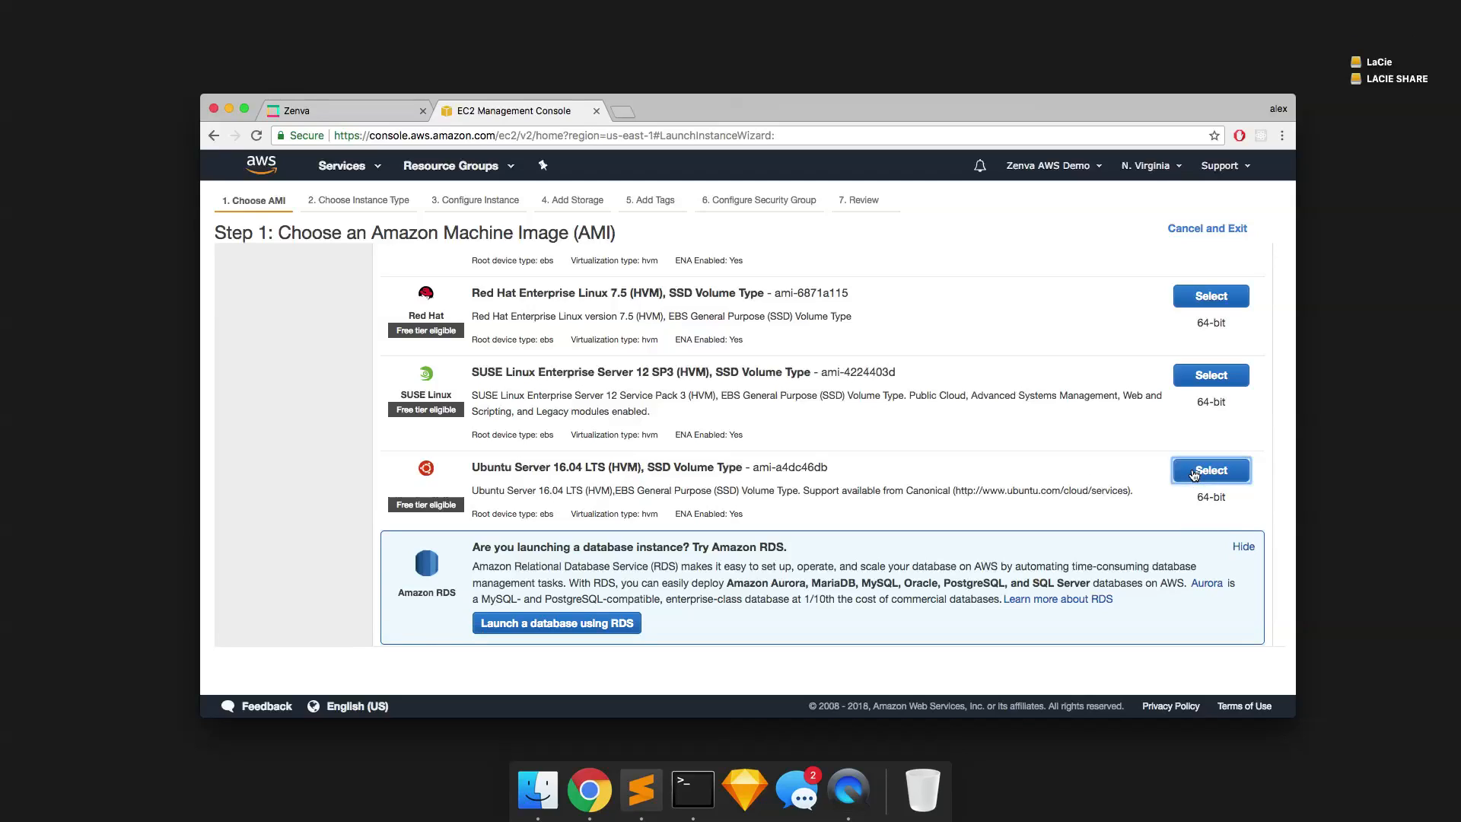
left_click(1210, 470)
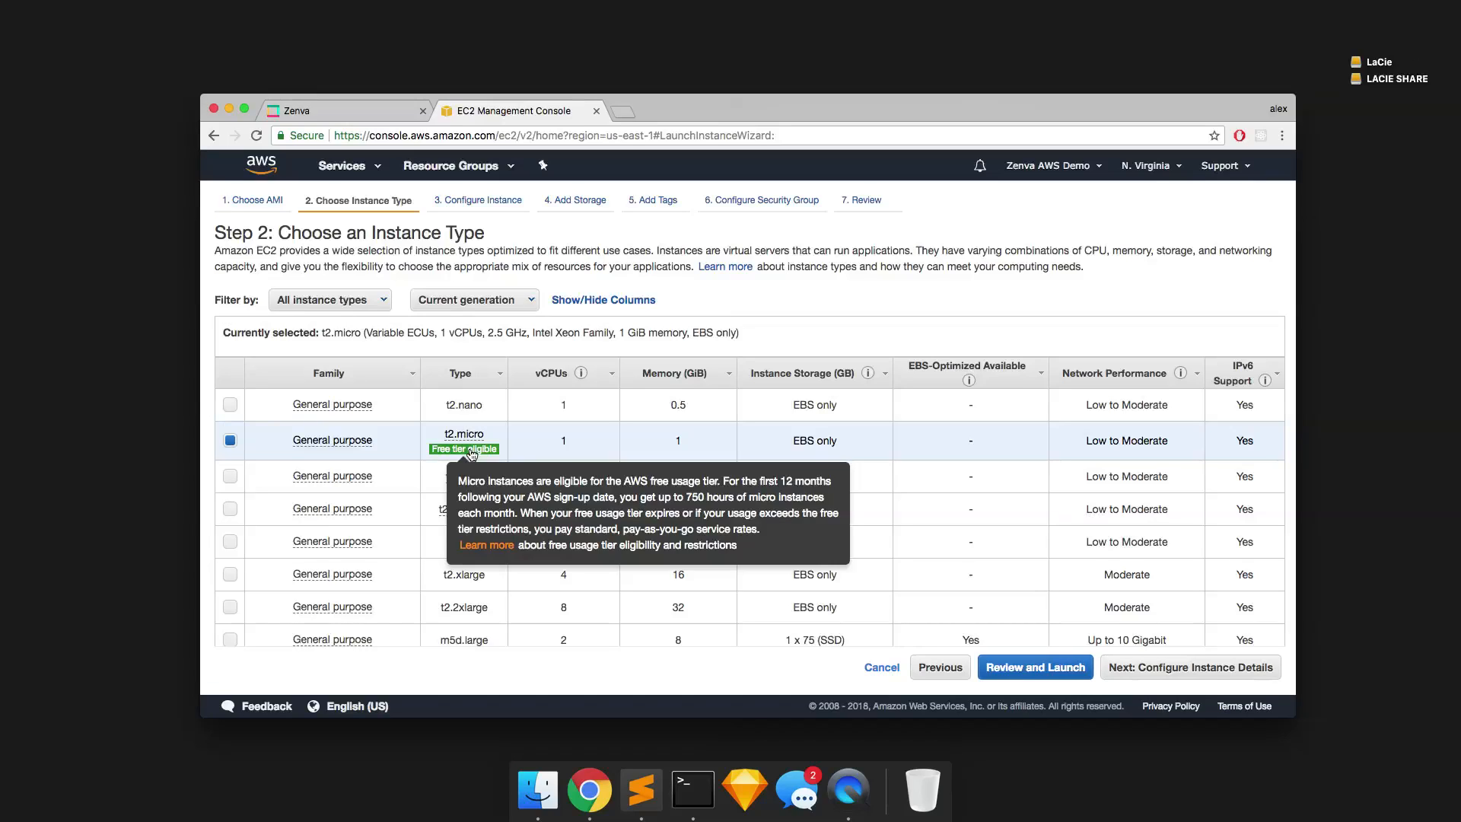
mouse_move(534, 450)
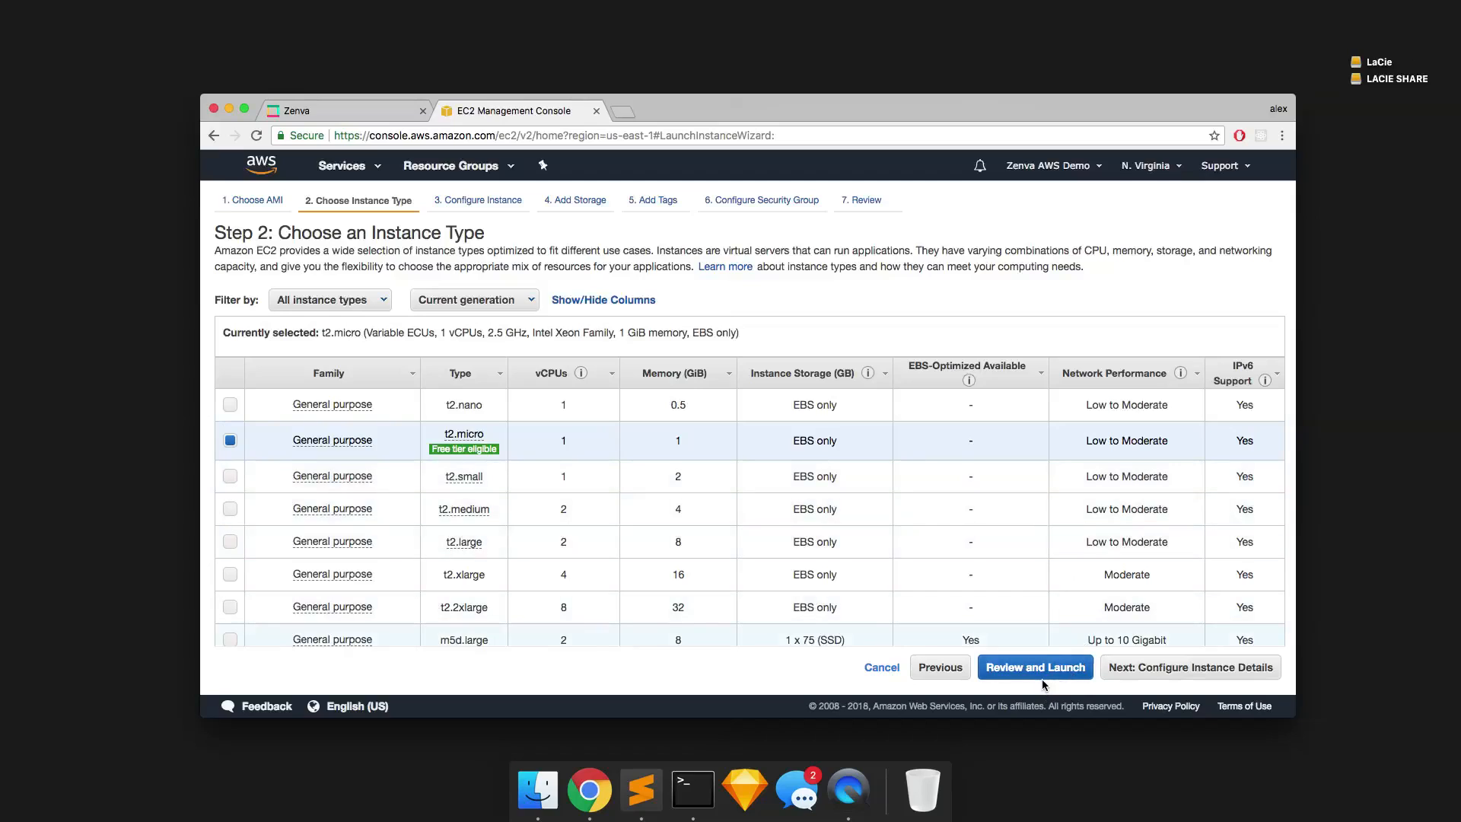
left_click(1033, 666)
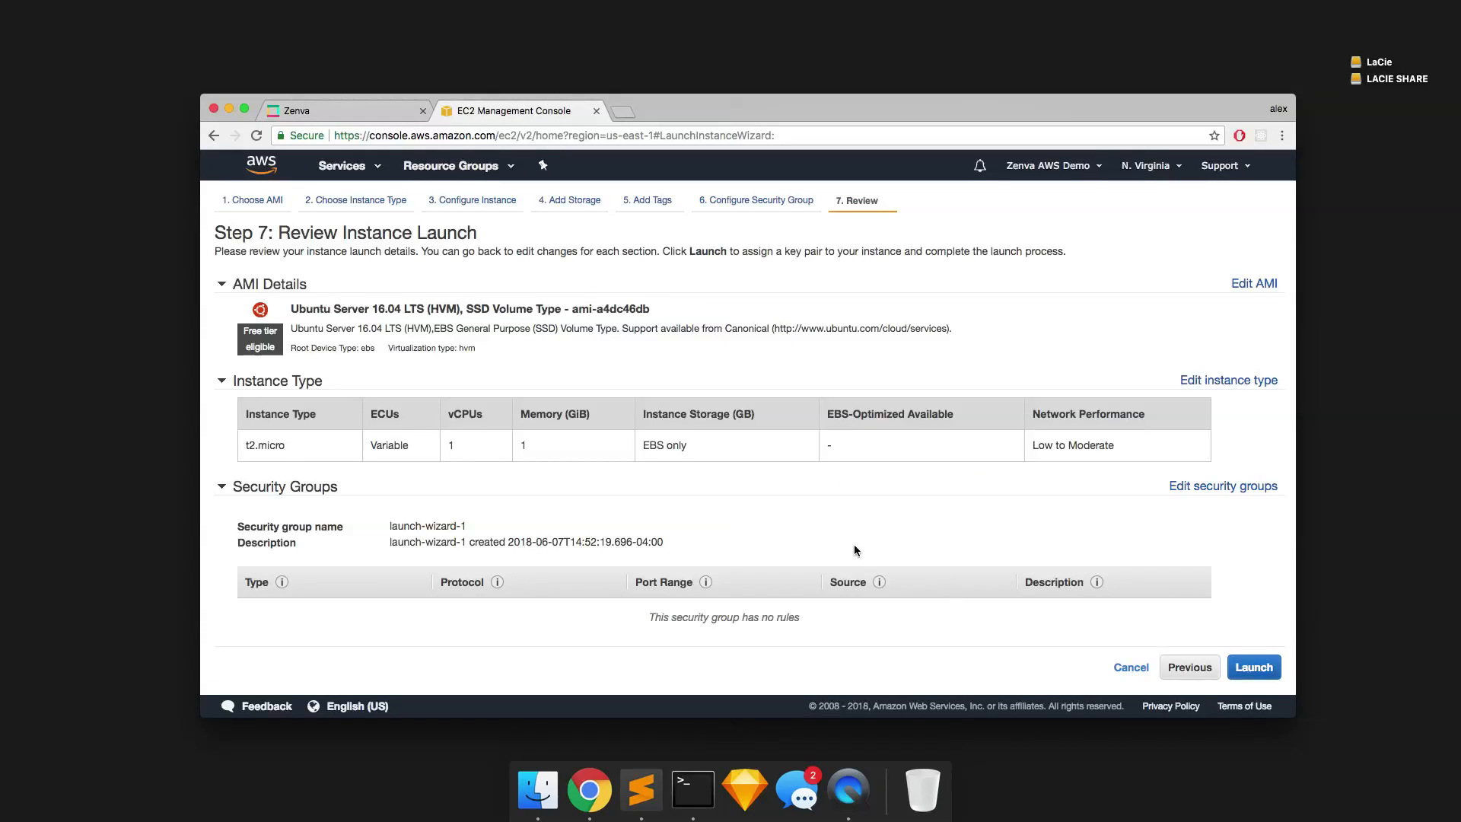
scroll("down", 3)
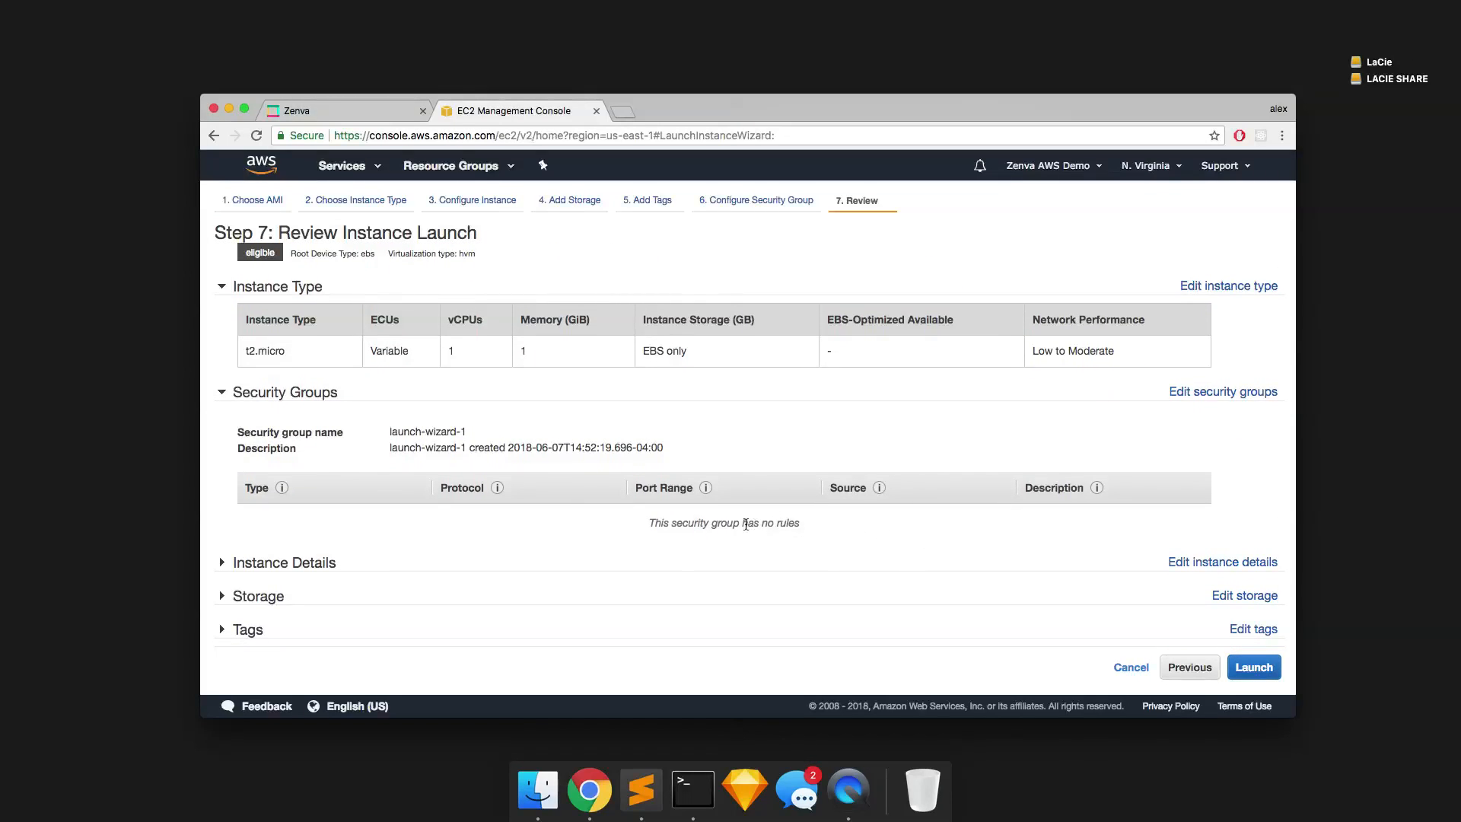
mouse_move(892, 546)
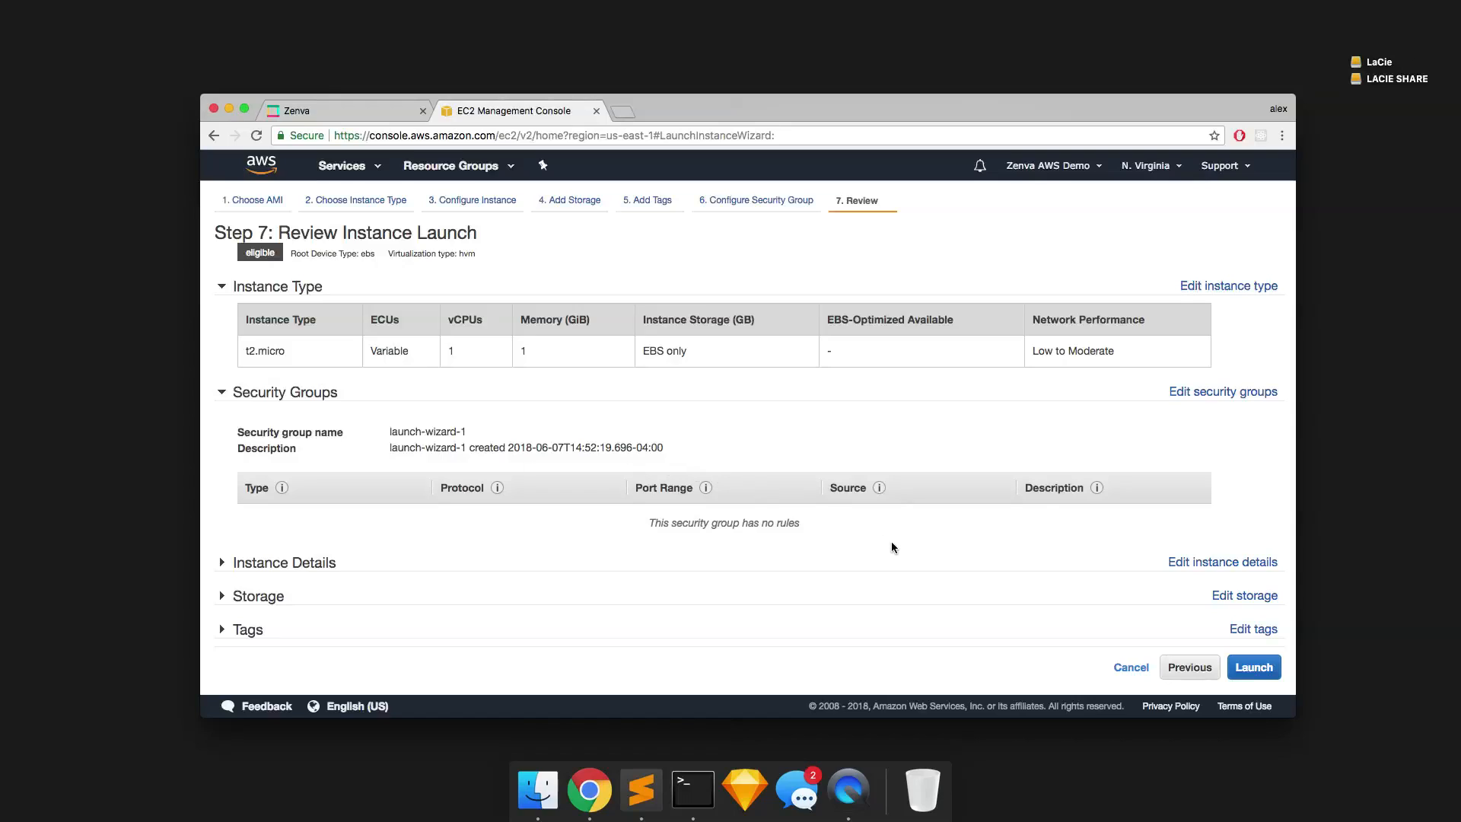
mouse_move(589, 470)
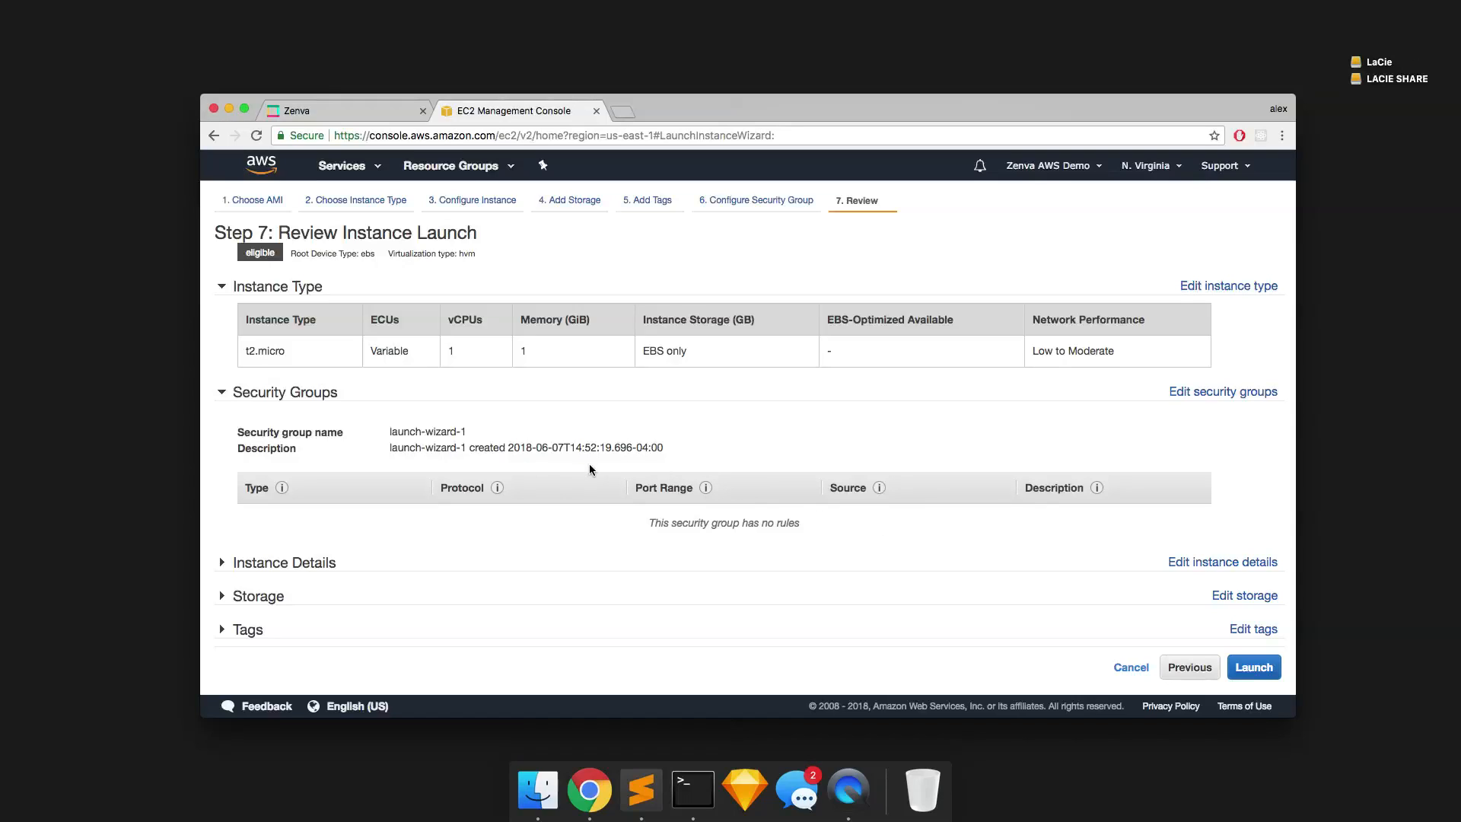
mouse_move(787, 504)
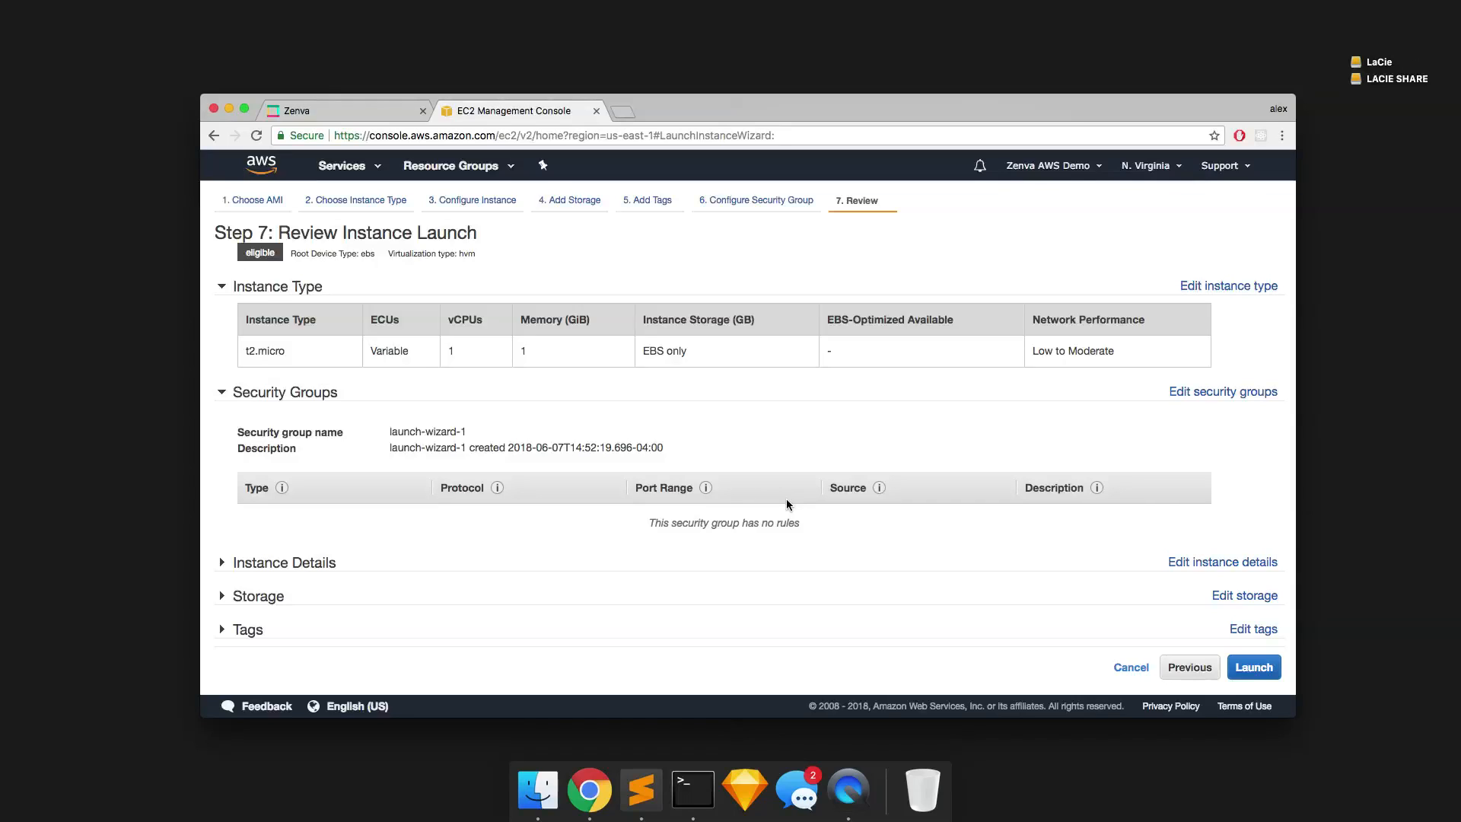
Step: Launch the reviewed configuration and choose 'Create a new key pair' in the key pair dialog
left_click(1253, 667)
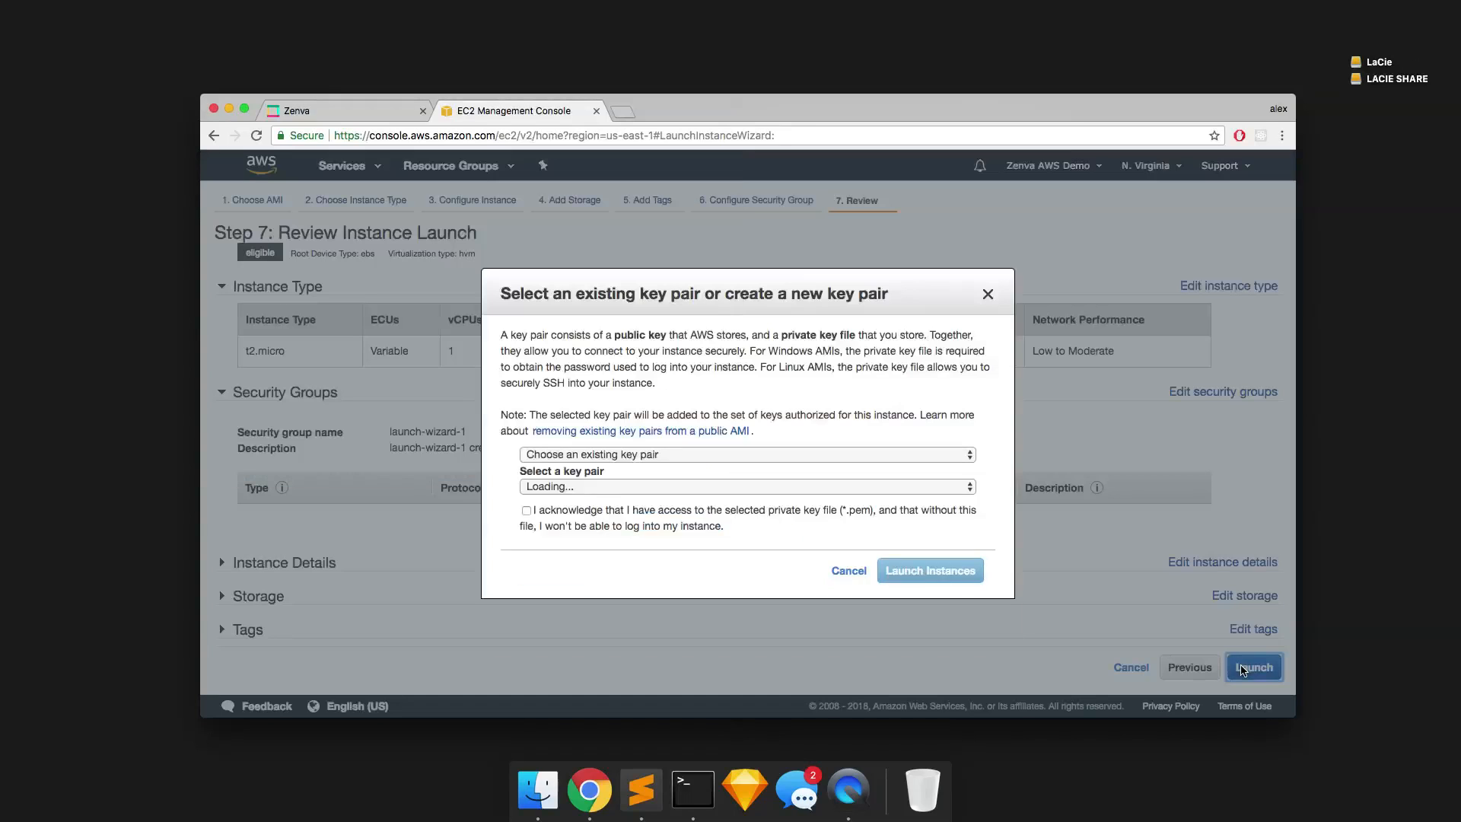
left_click(745, 453)
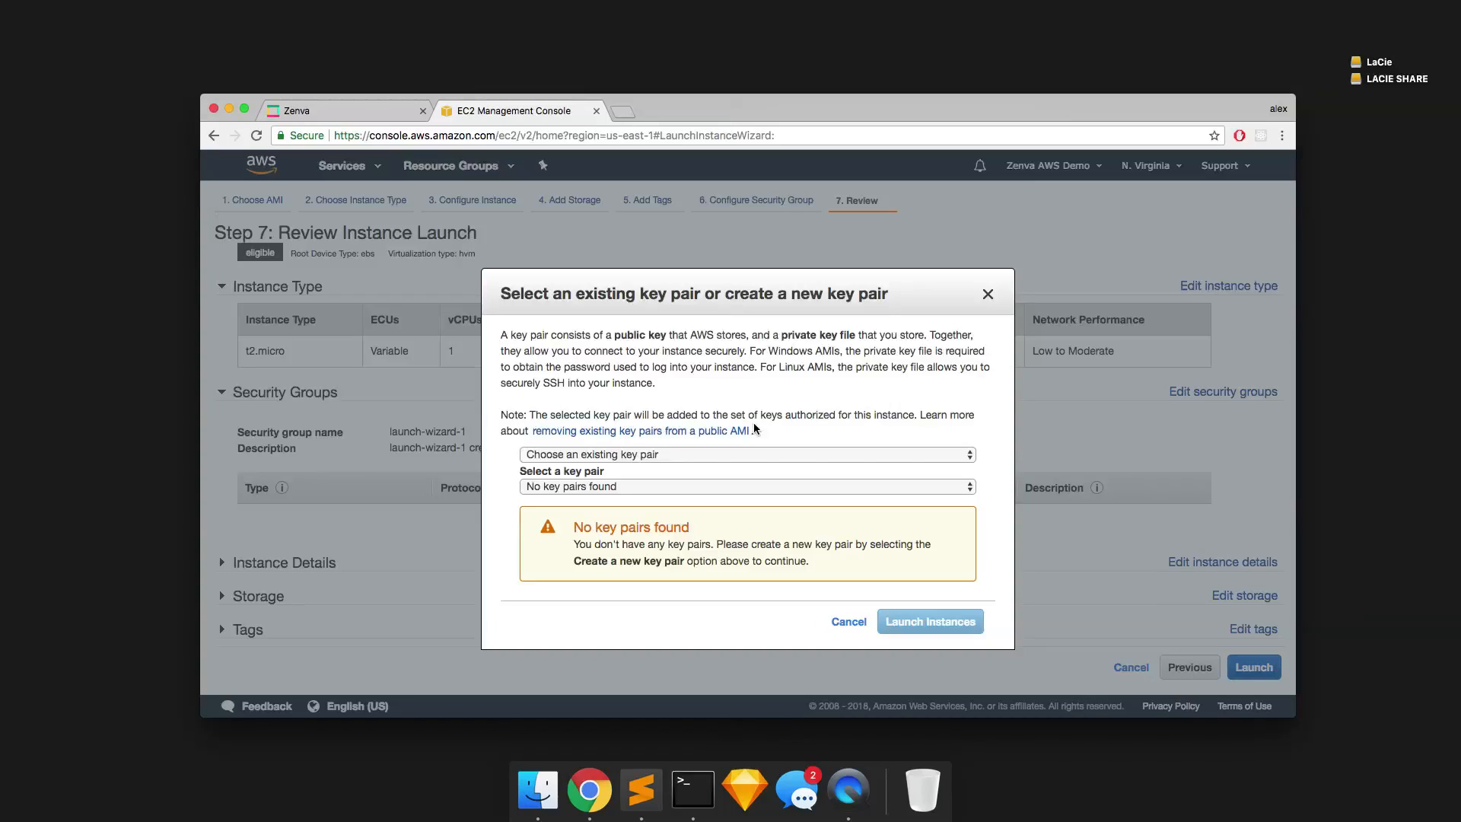
left_click(746, 453)
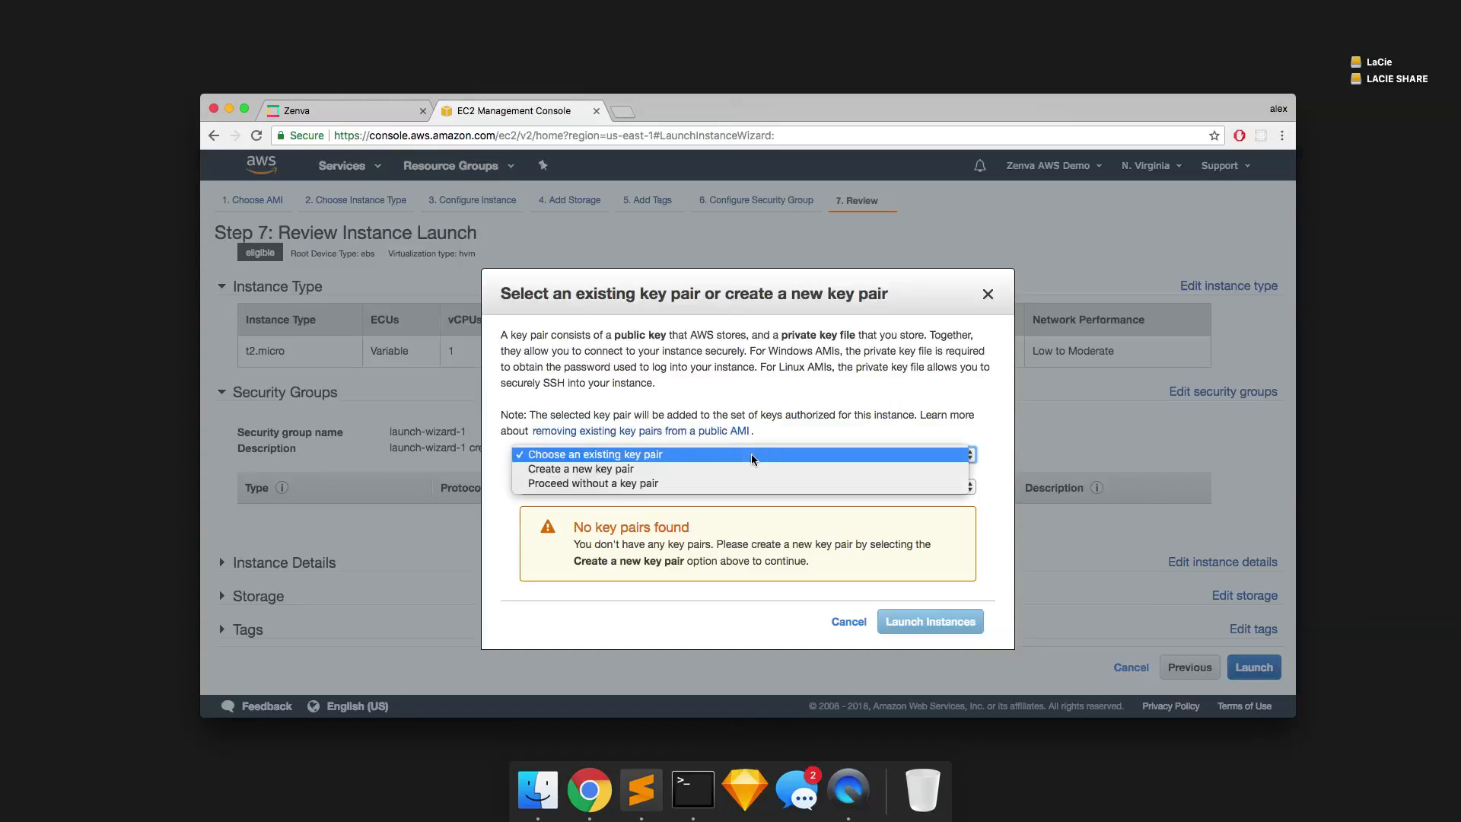
left_click(578, 467)
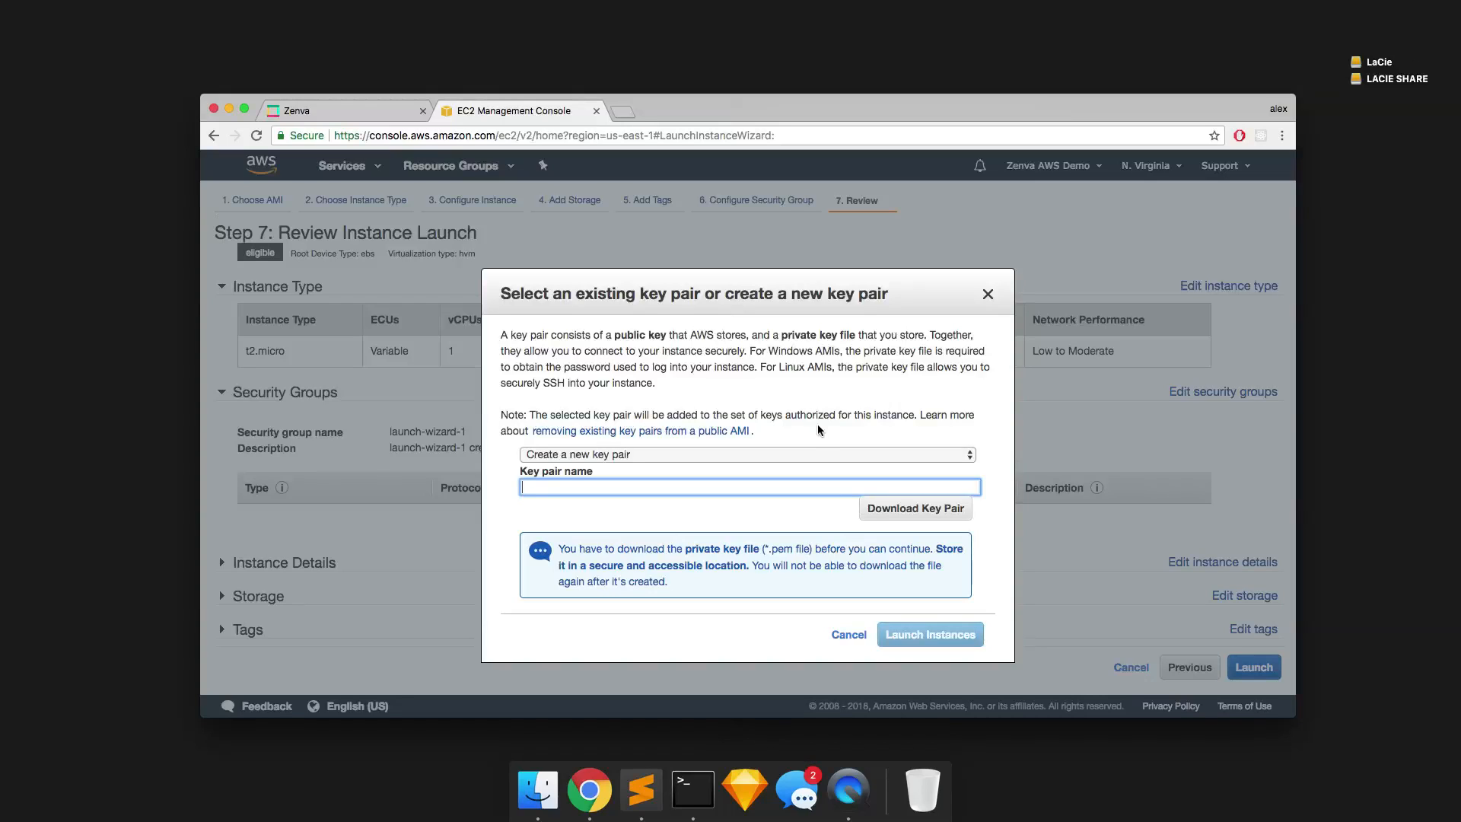
Step: Name the key pair ZenvaDemo, download its private key file, and launch the instance
type("Zne")
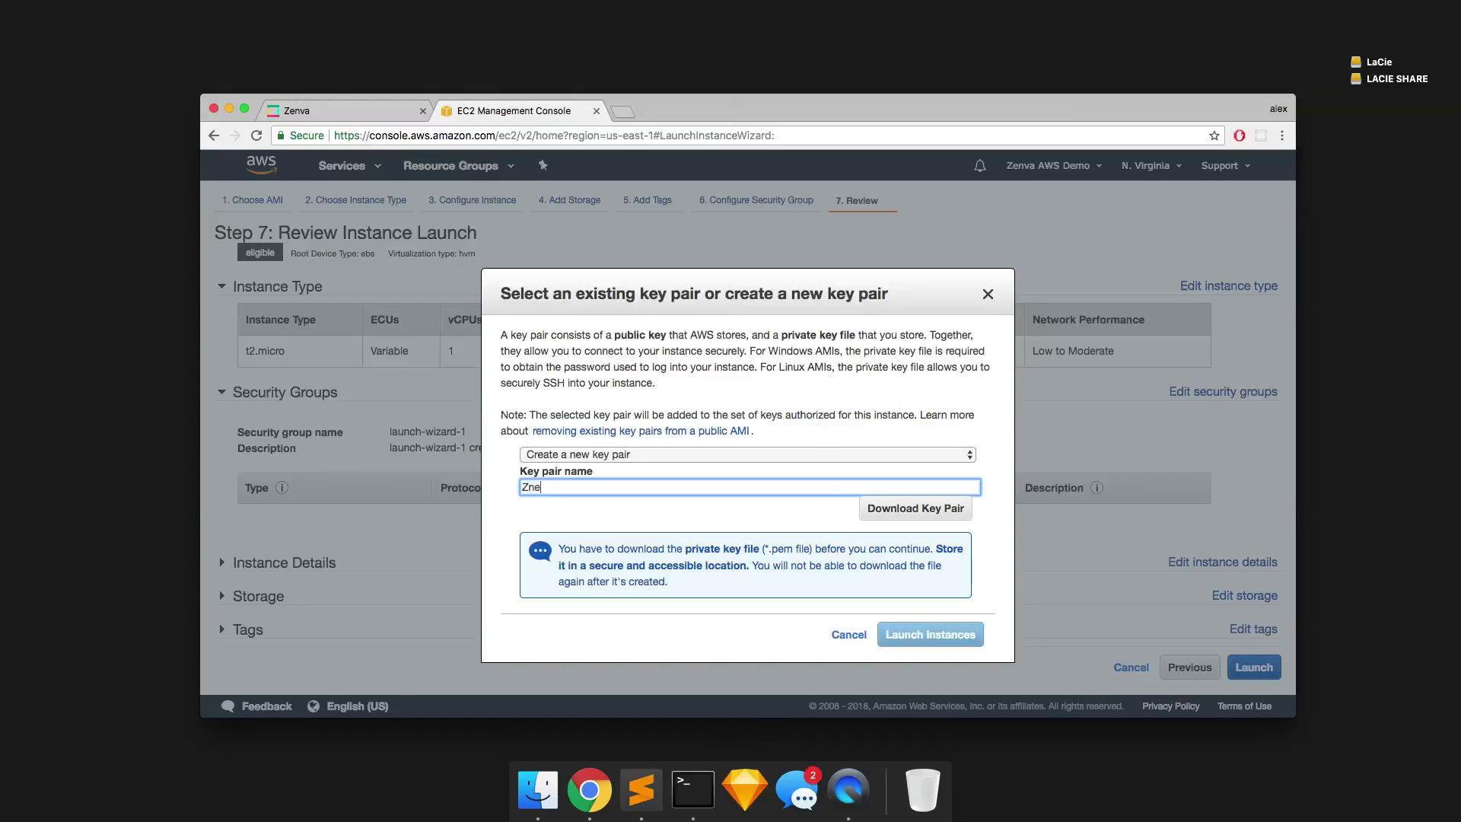
type("ZenvaDemo")
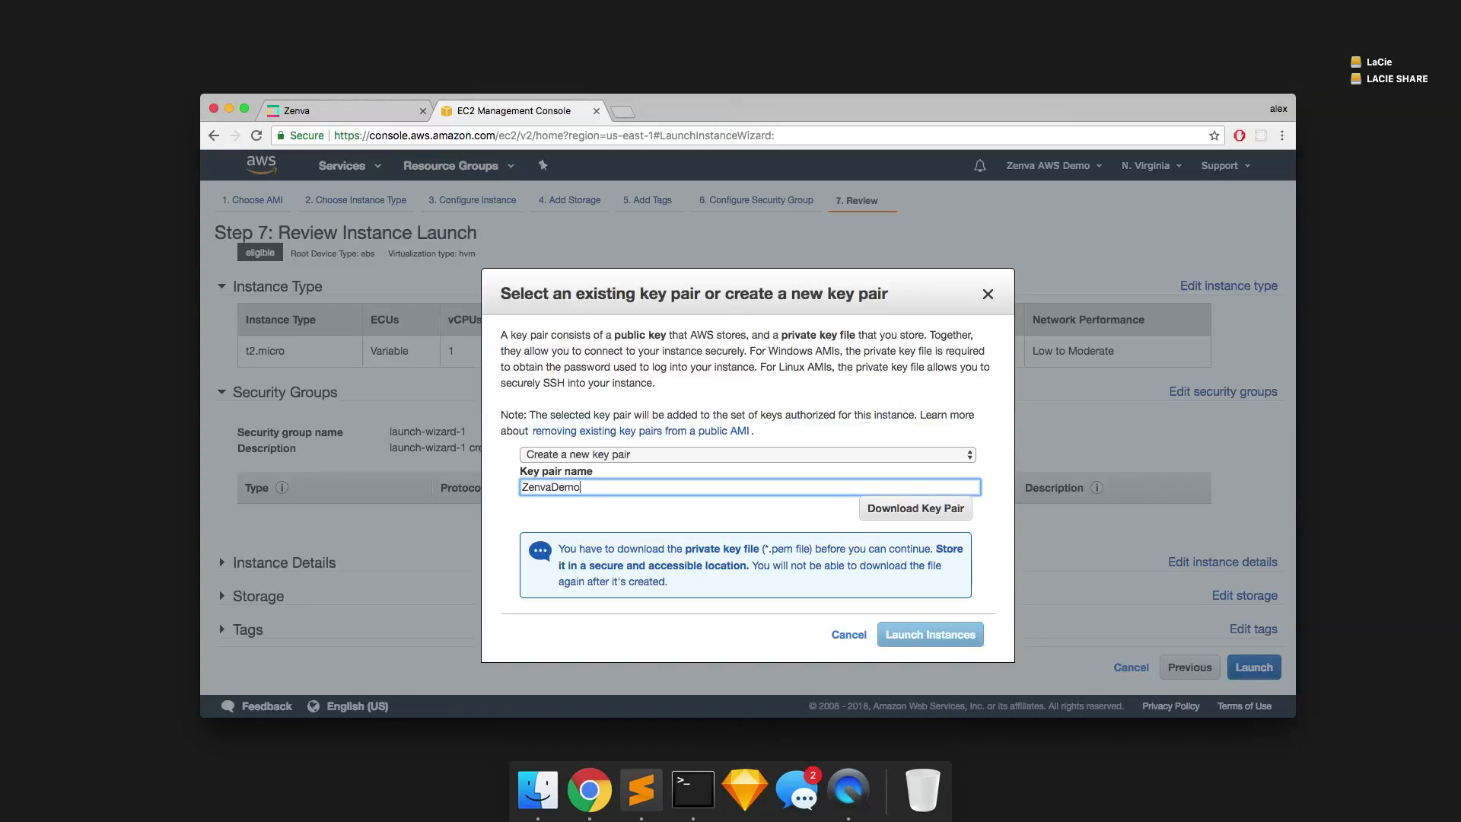
left_click(915, 508)
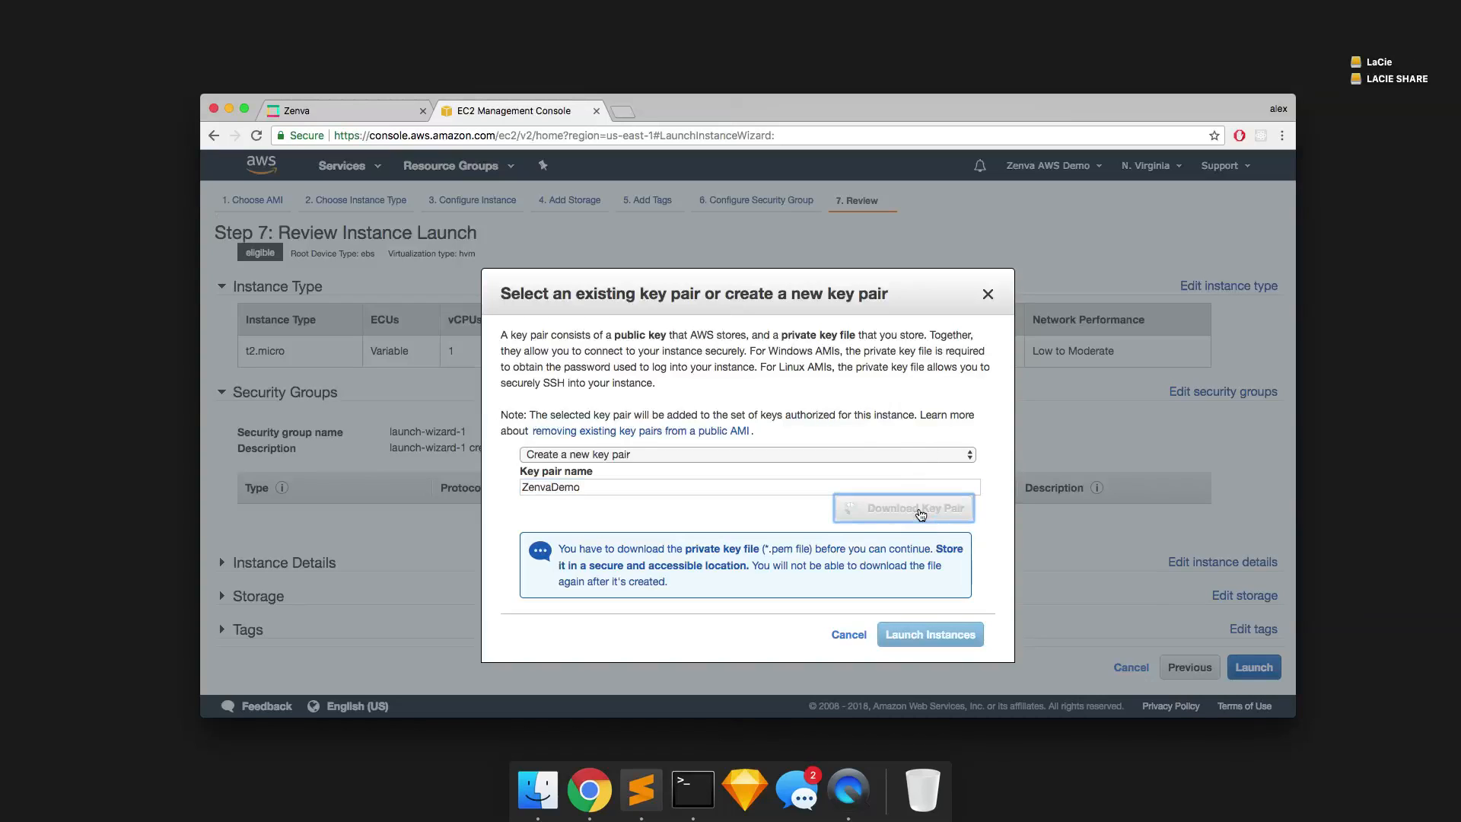
left_click(915, 508)
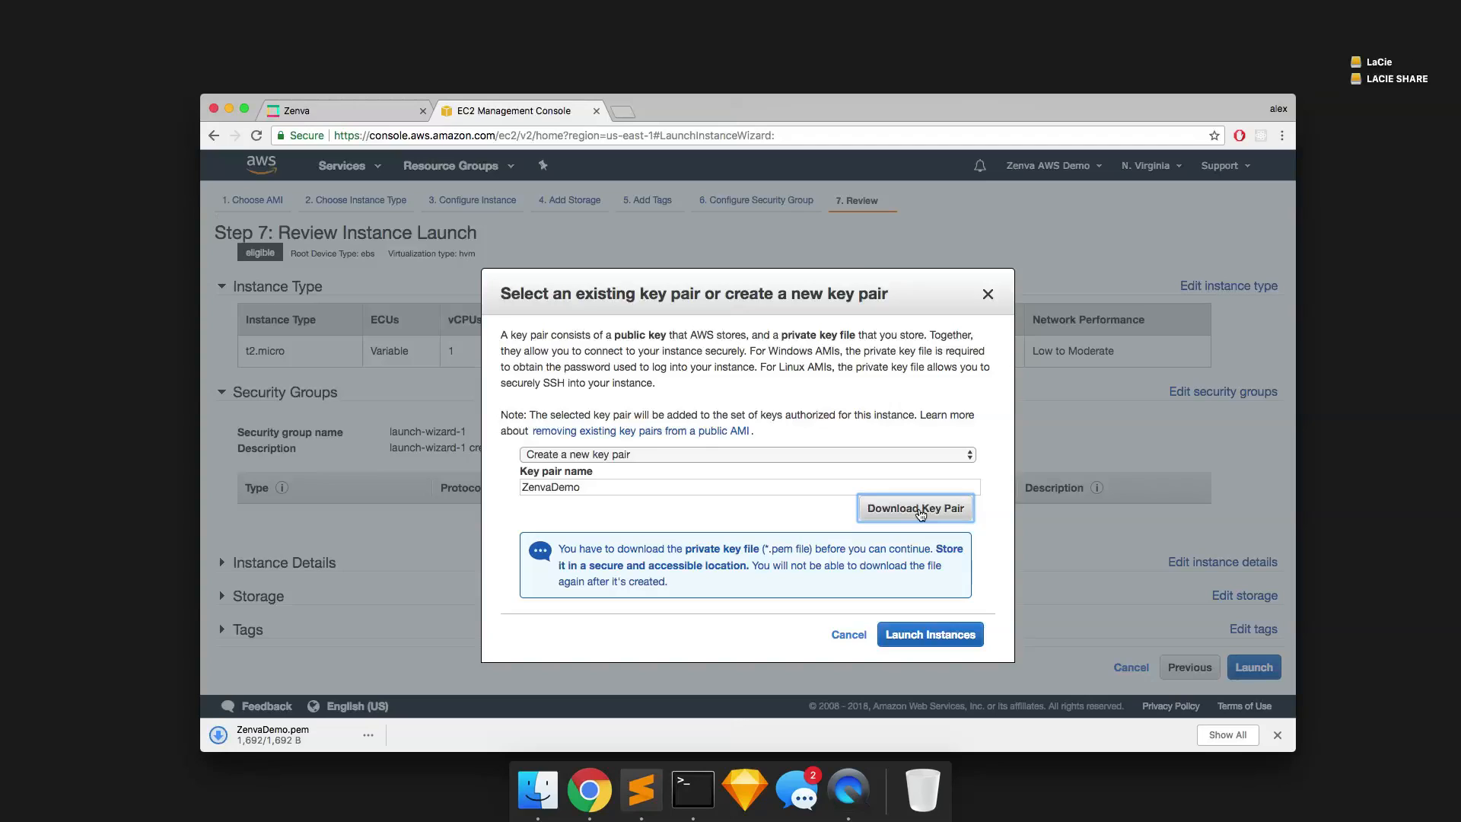
left_click(929, 633)
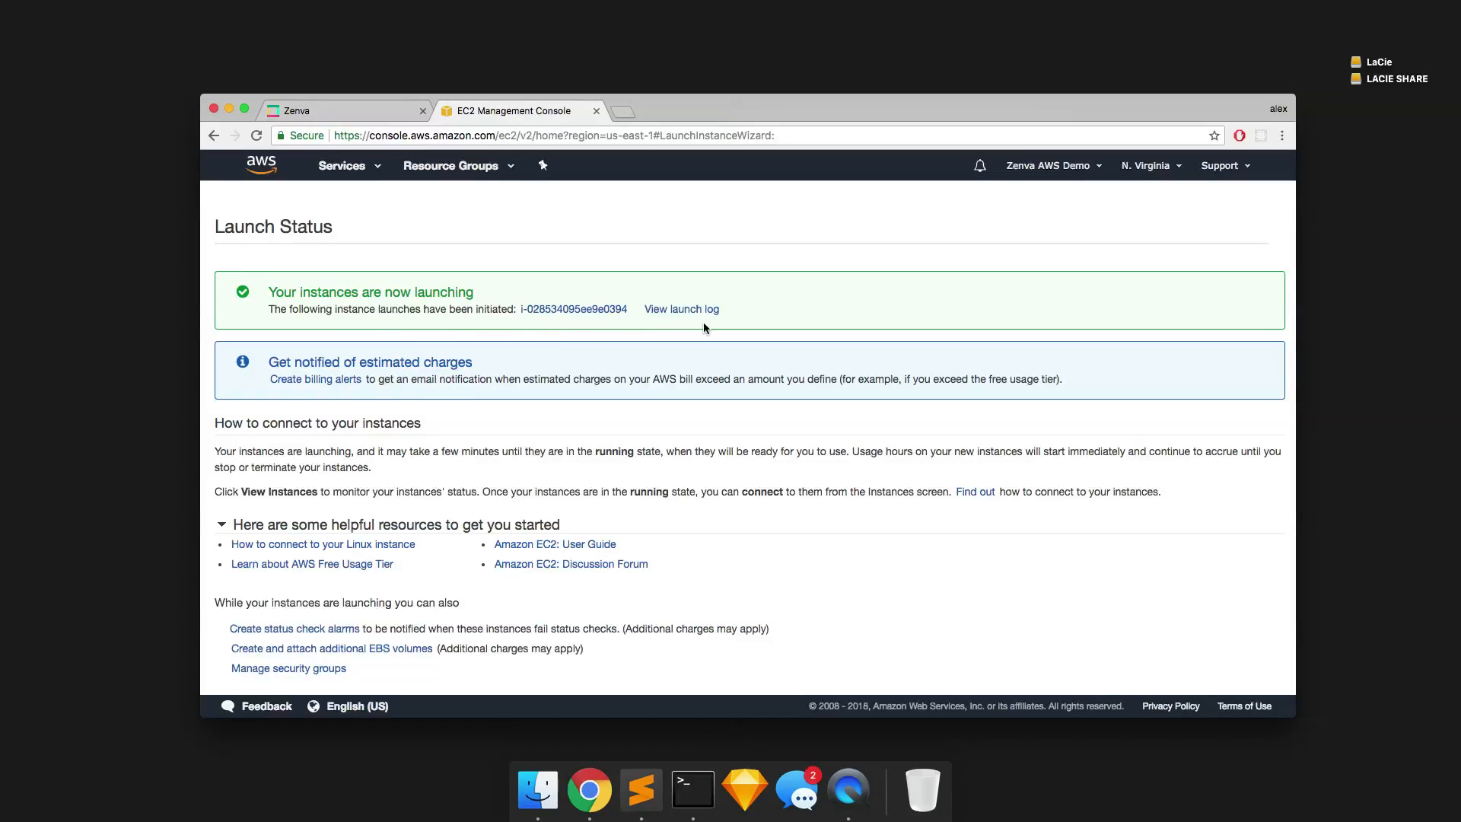
mouse_move(870, 338)
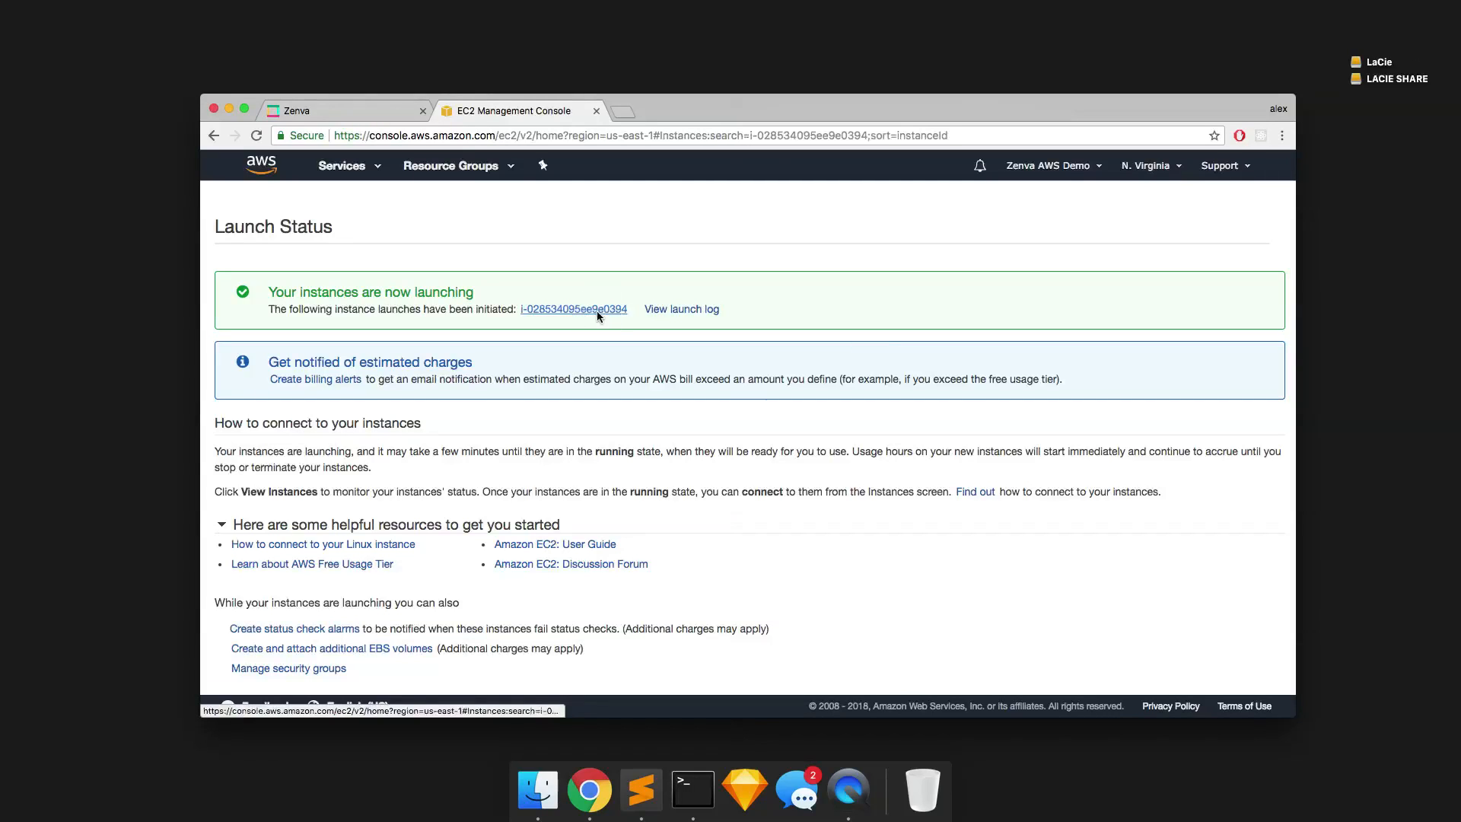
Step: View the new t2.micro instance, shown pending, in the Instances list and its Description details
left_click(574, 309)
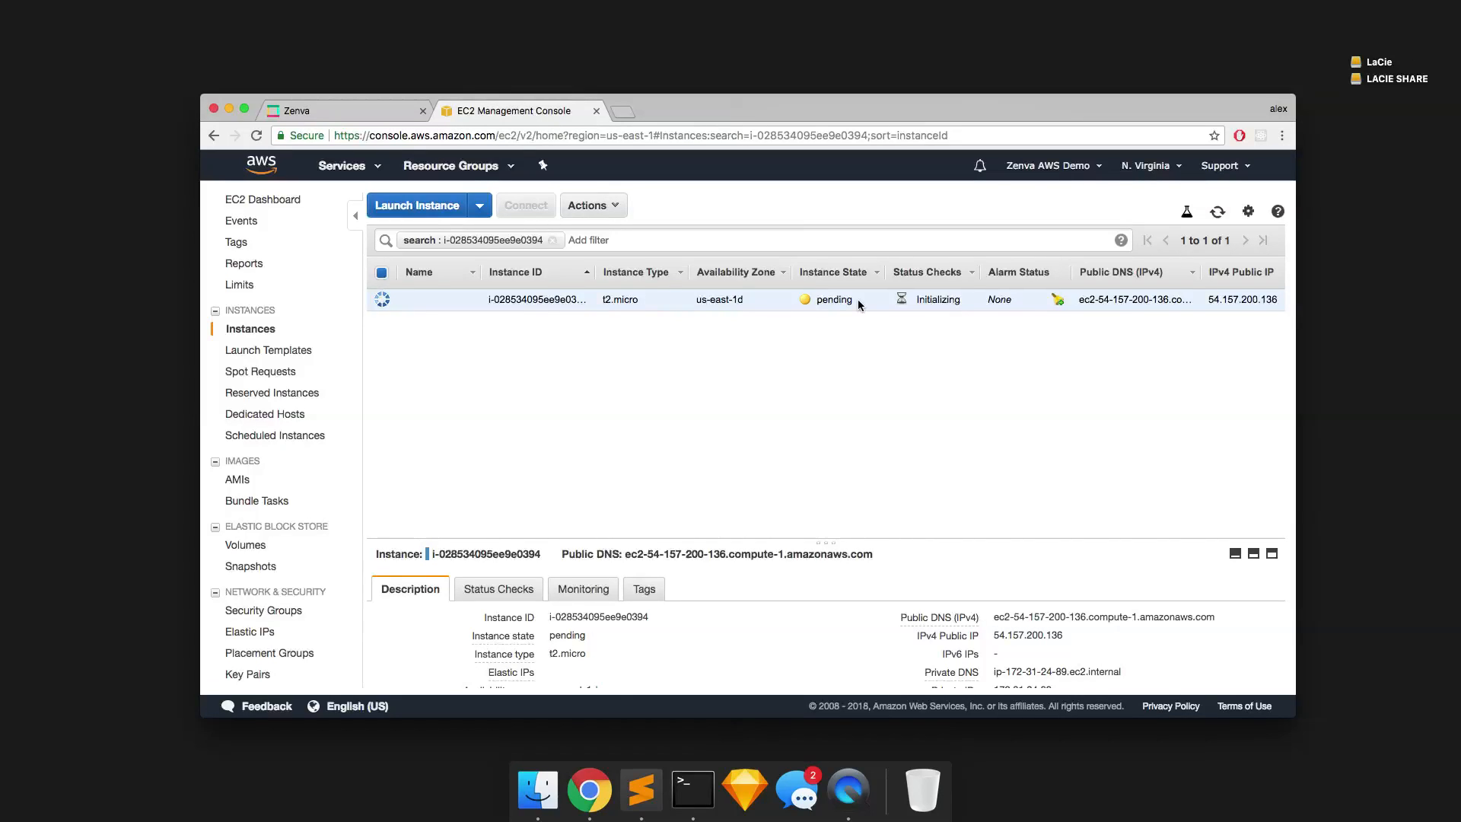
mouse_move(853, 309)
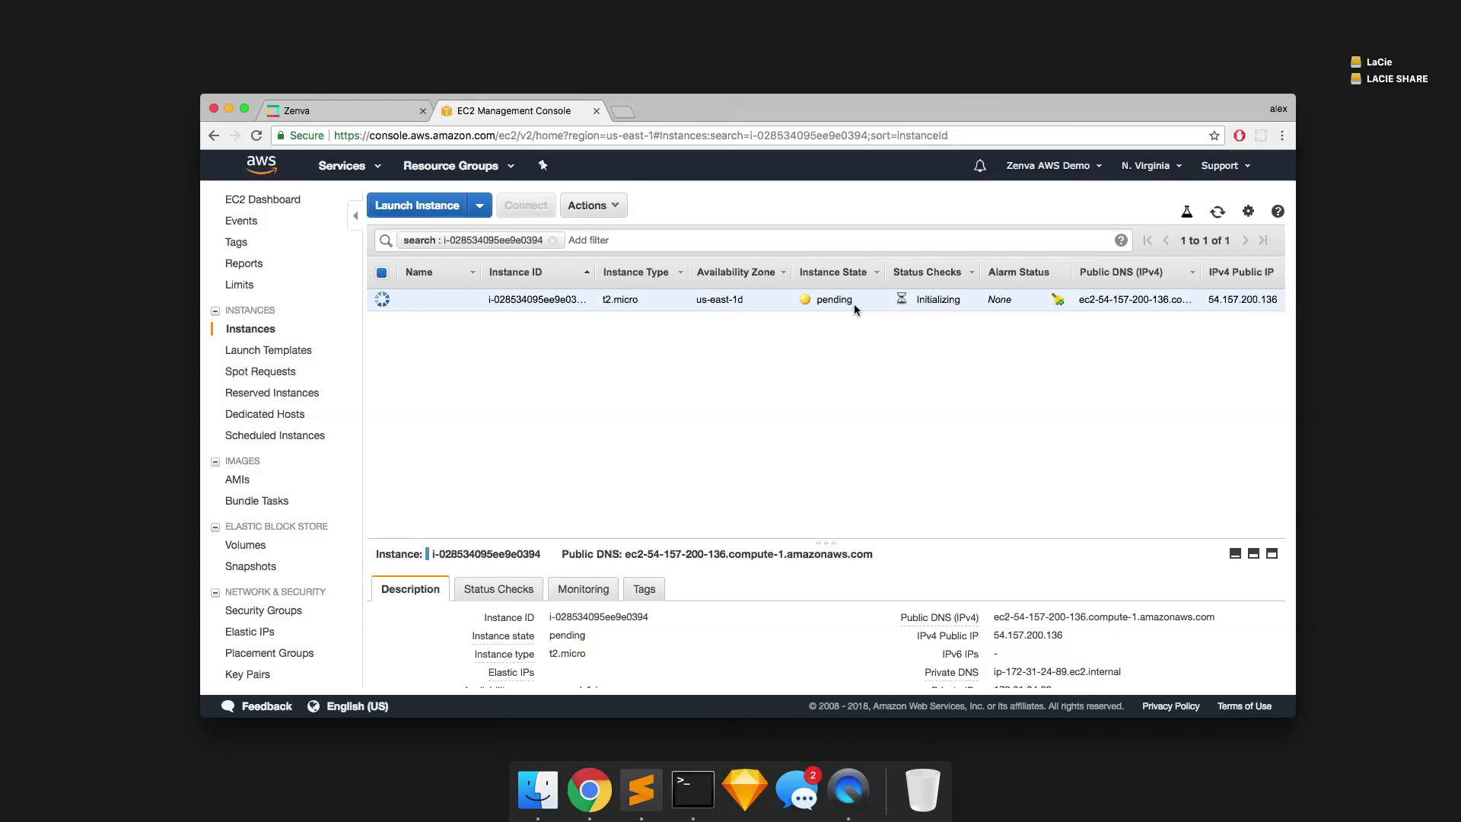
mouse_move(825, 540)
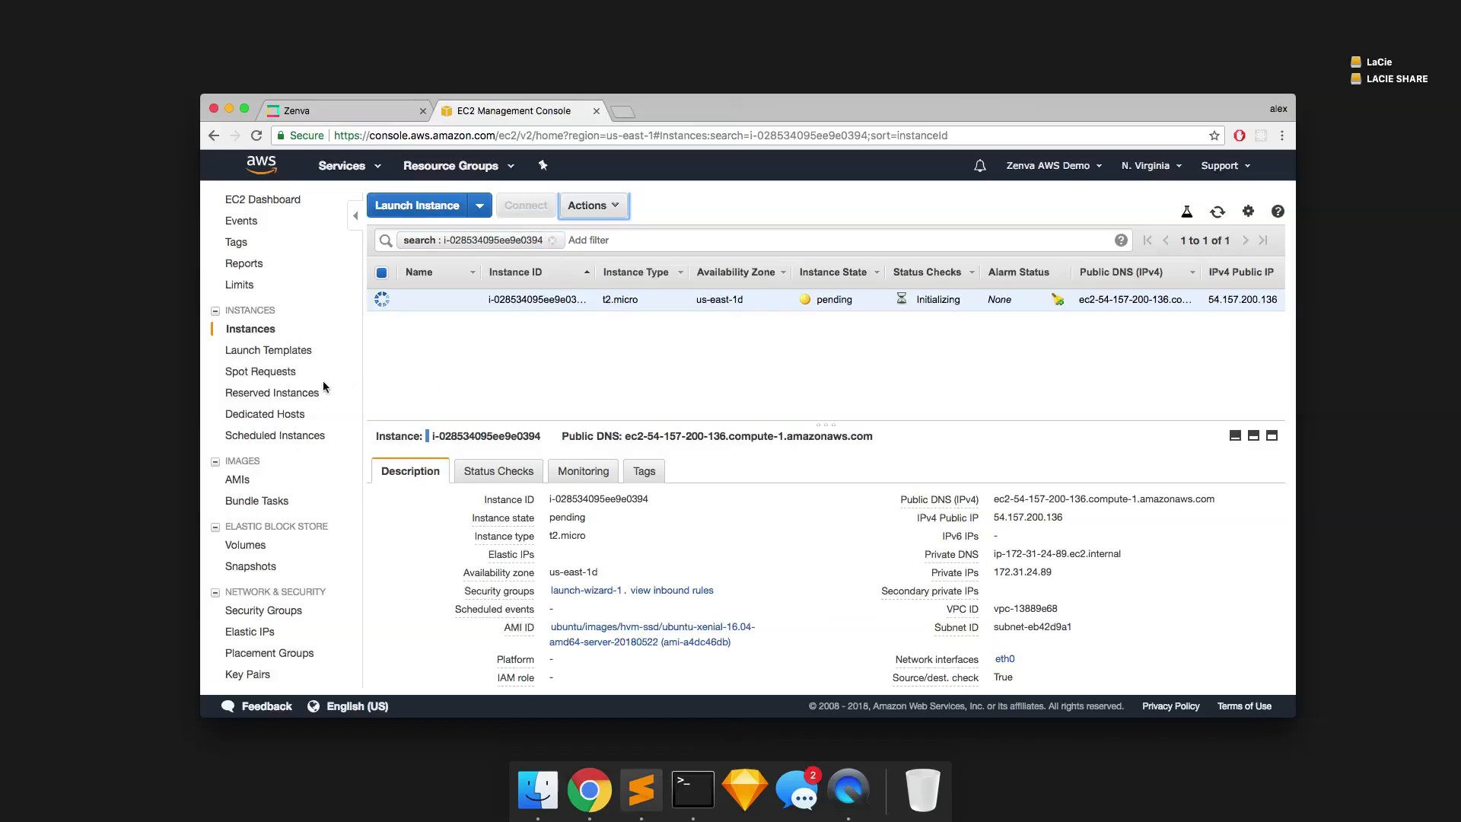
scroll("down", 3)
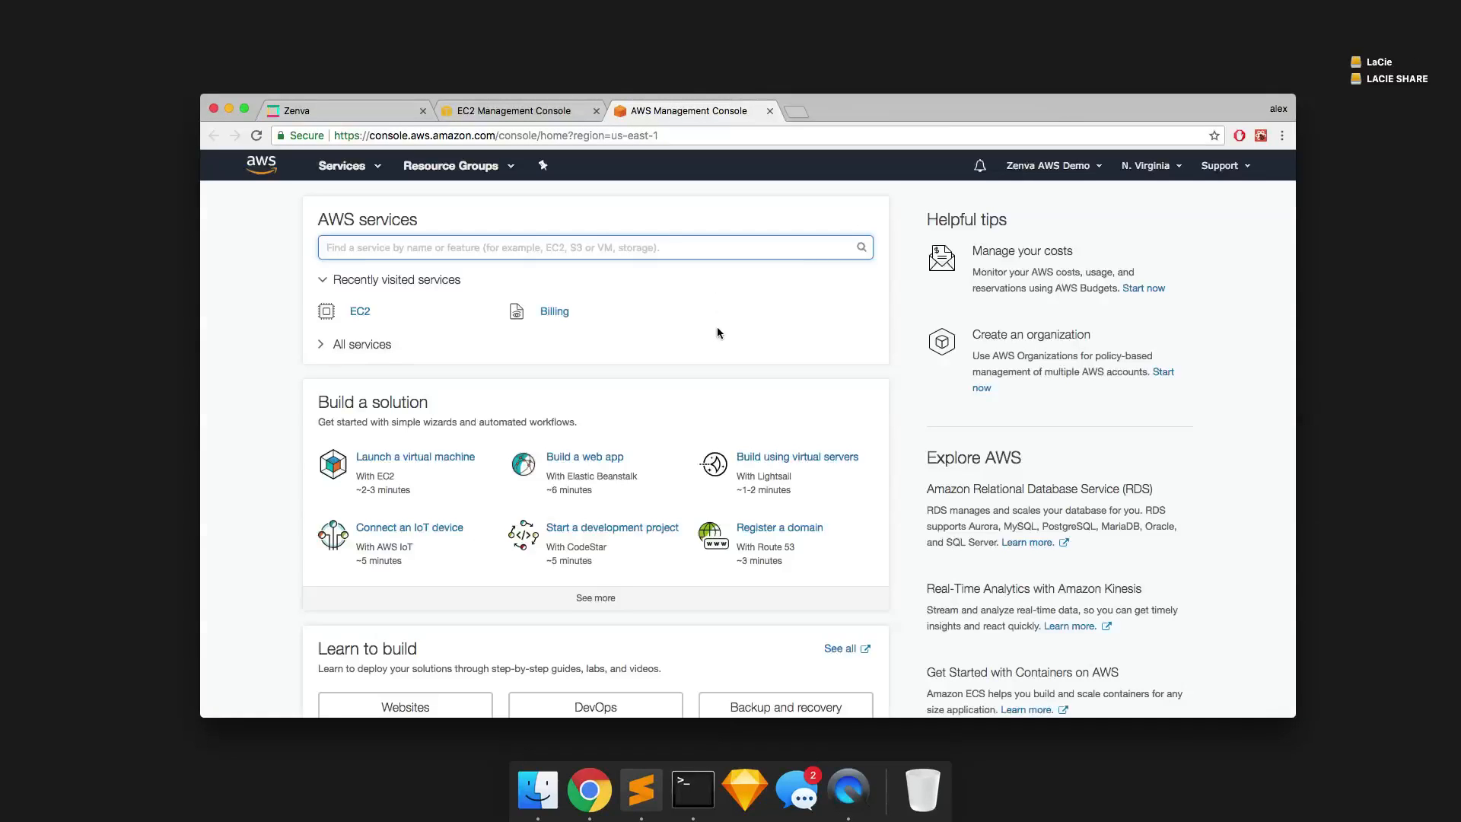
mouse_move(925, 318)
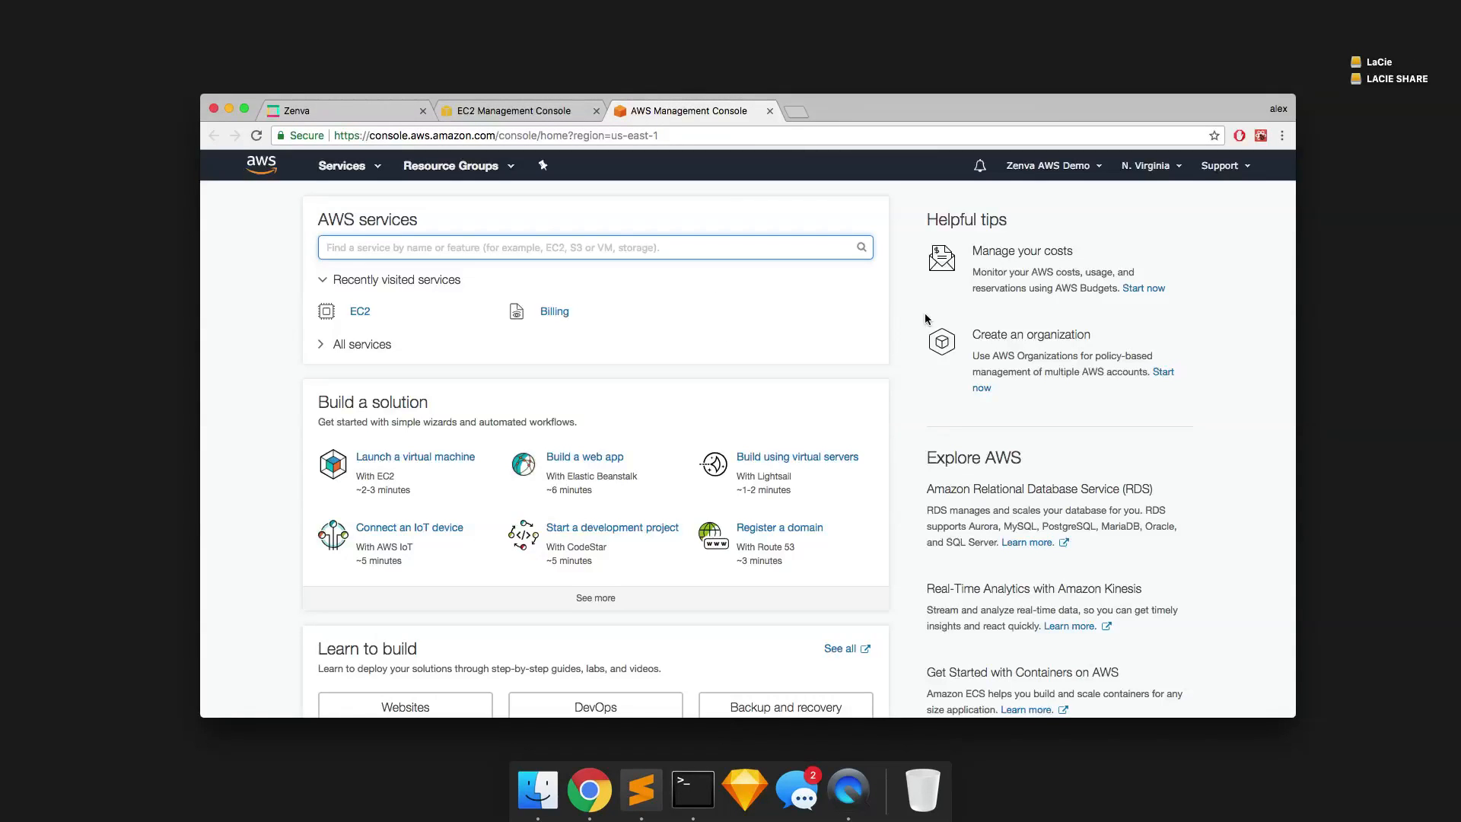
mouse_move(913, 373)
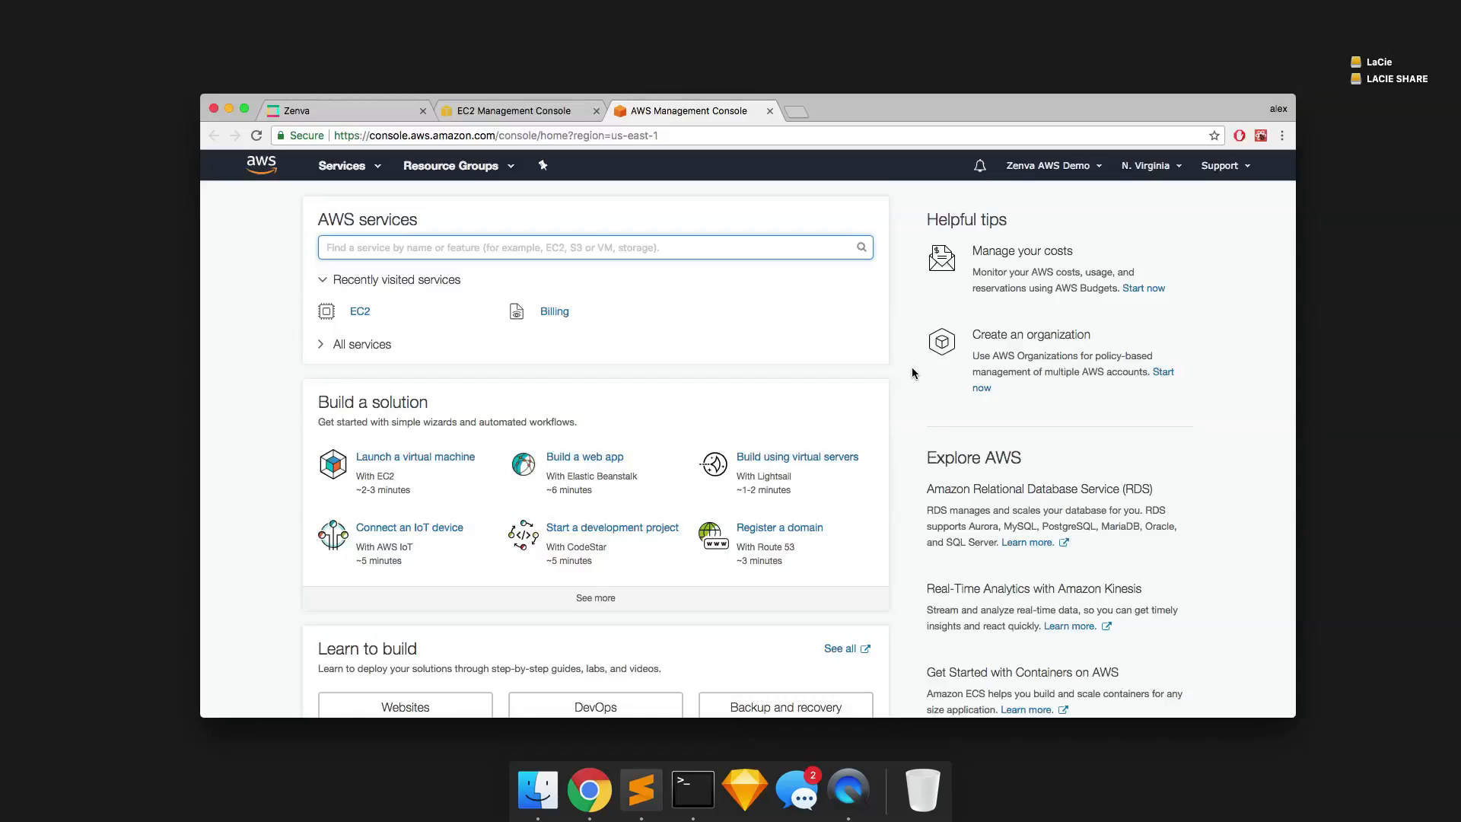
Step: Scroll the console home in a new tab and start heading to Stack Overflow
scroll("down", 3)
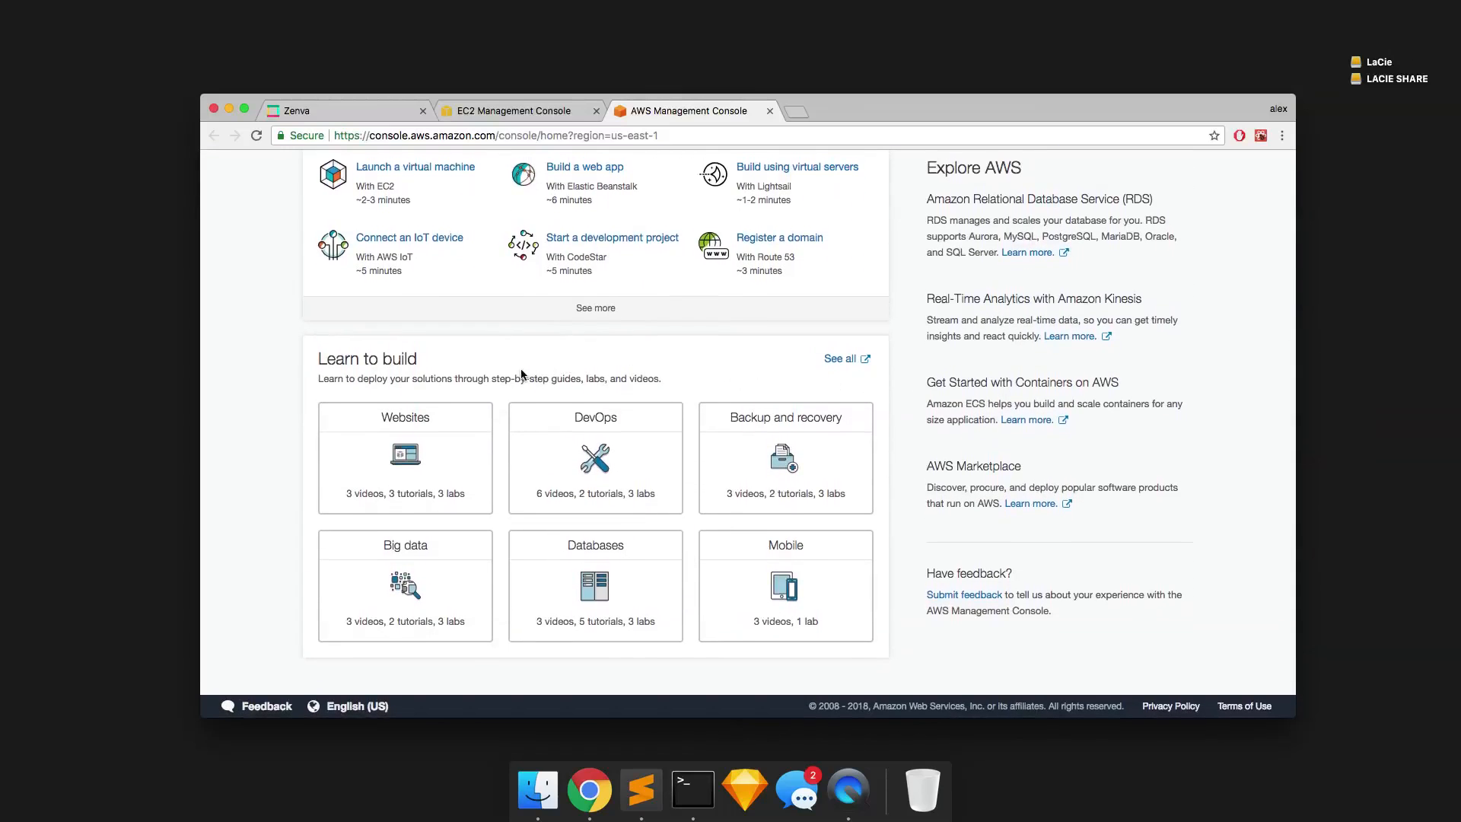
mouse_move(890, 384)
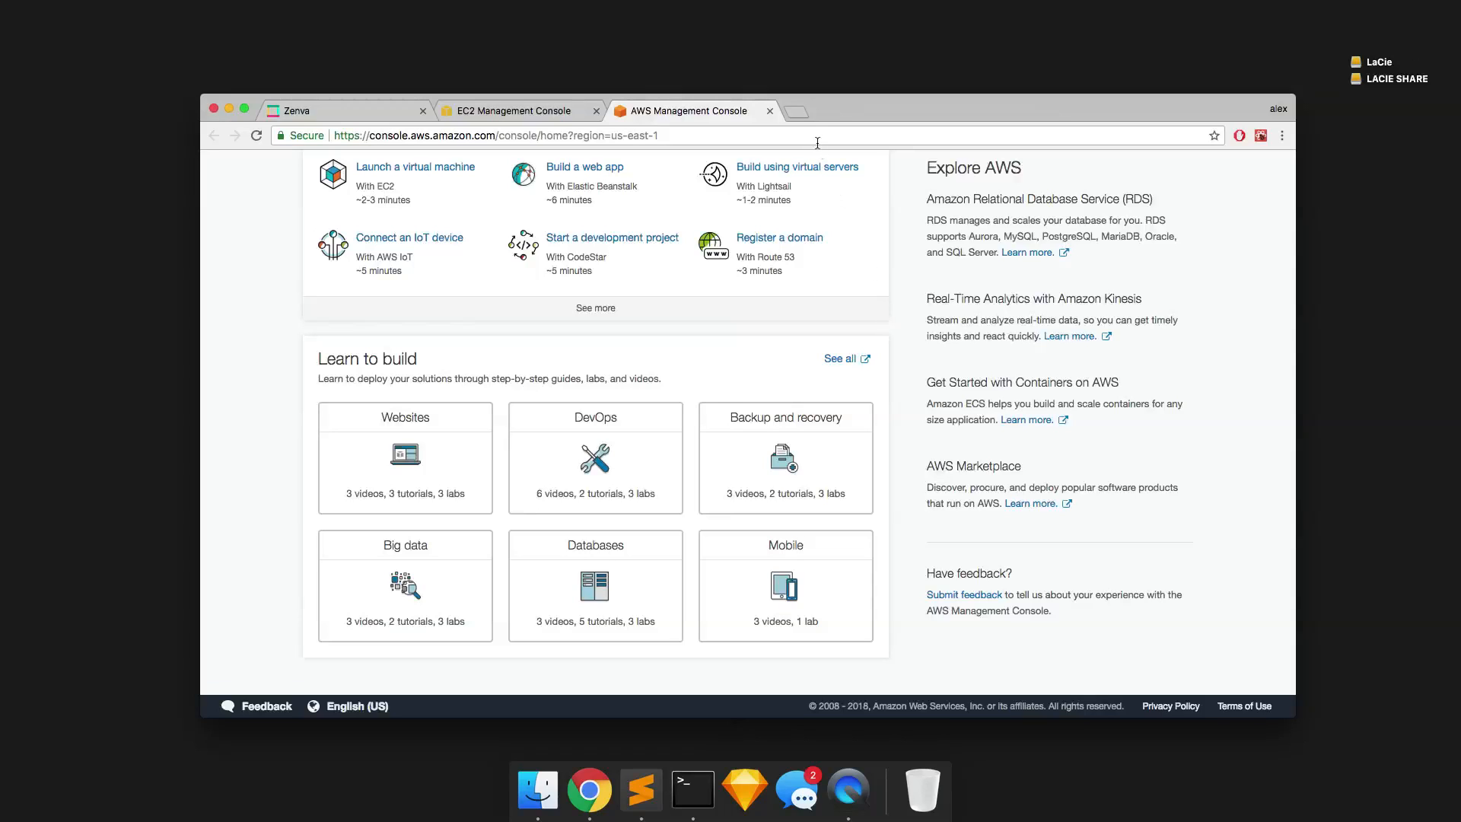
mouse_move(795, 112)
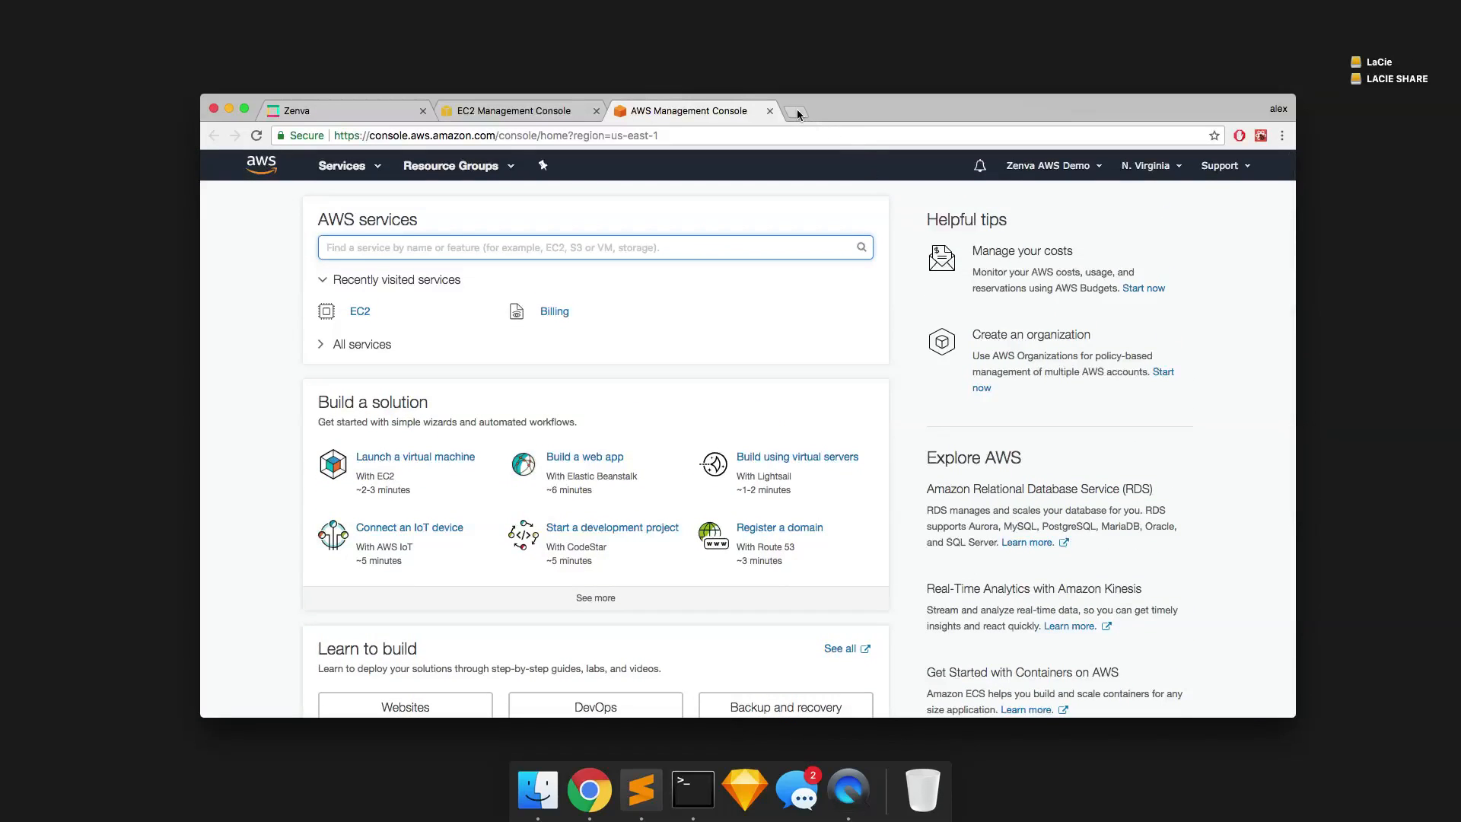
type("Stackoverflow.com")
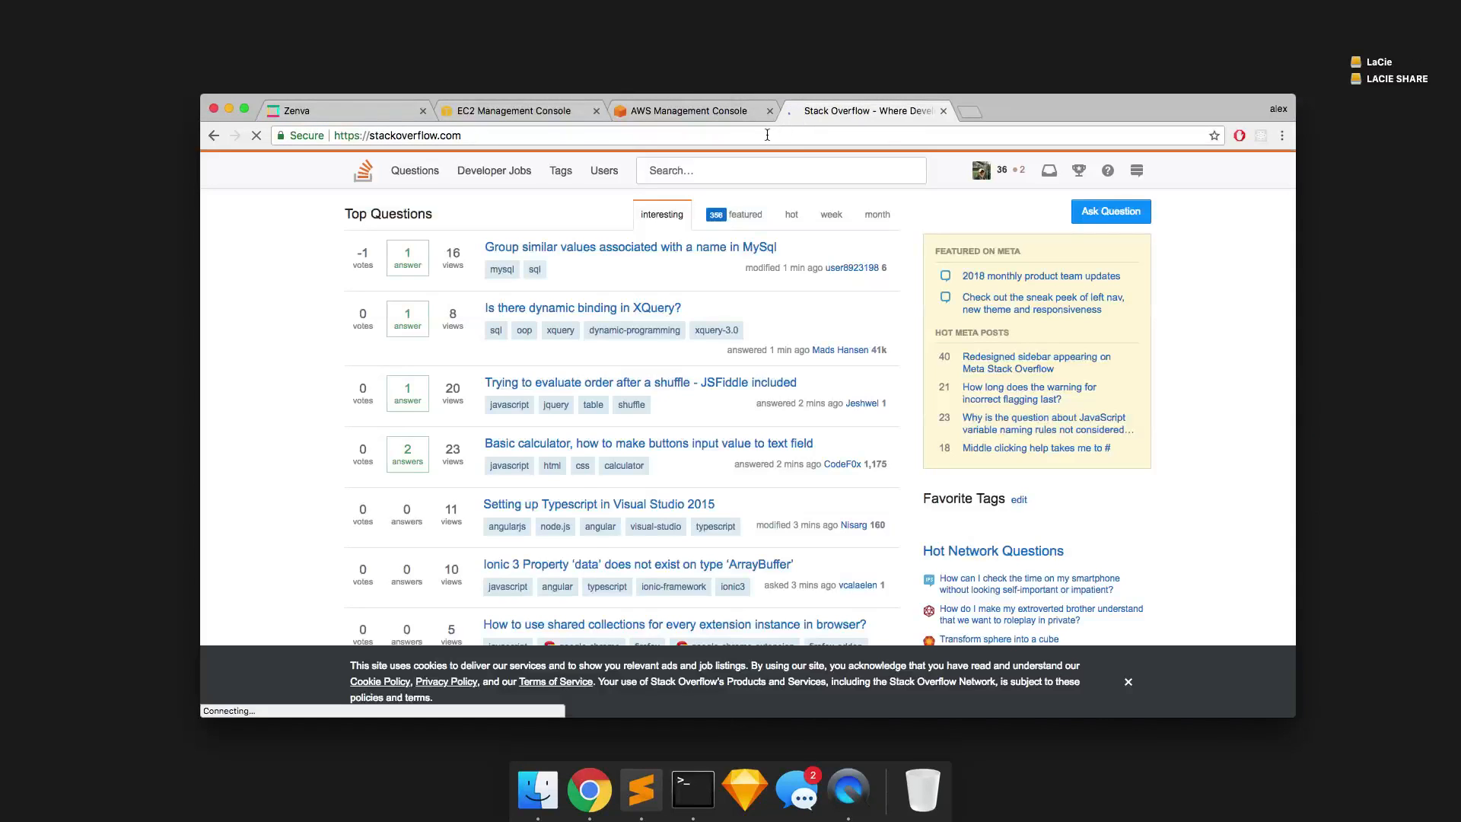
Step: Begin a search query on the Stack Overflow homepage with the letter 'A'
type("A")
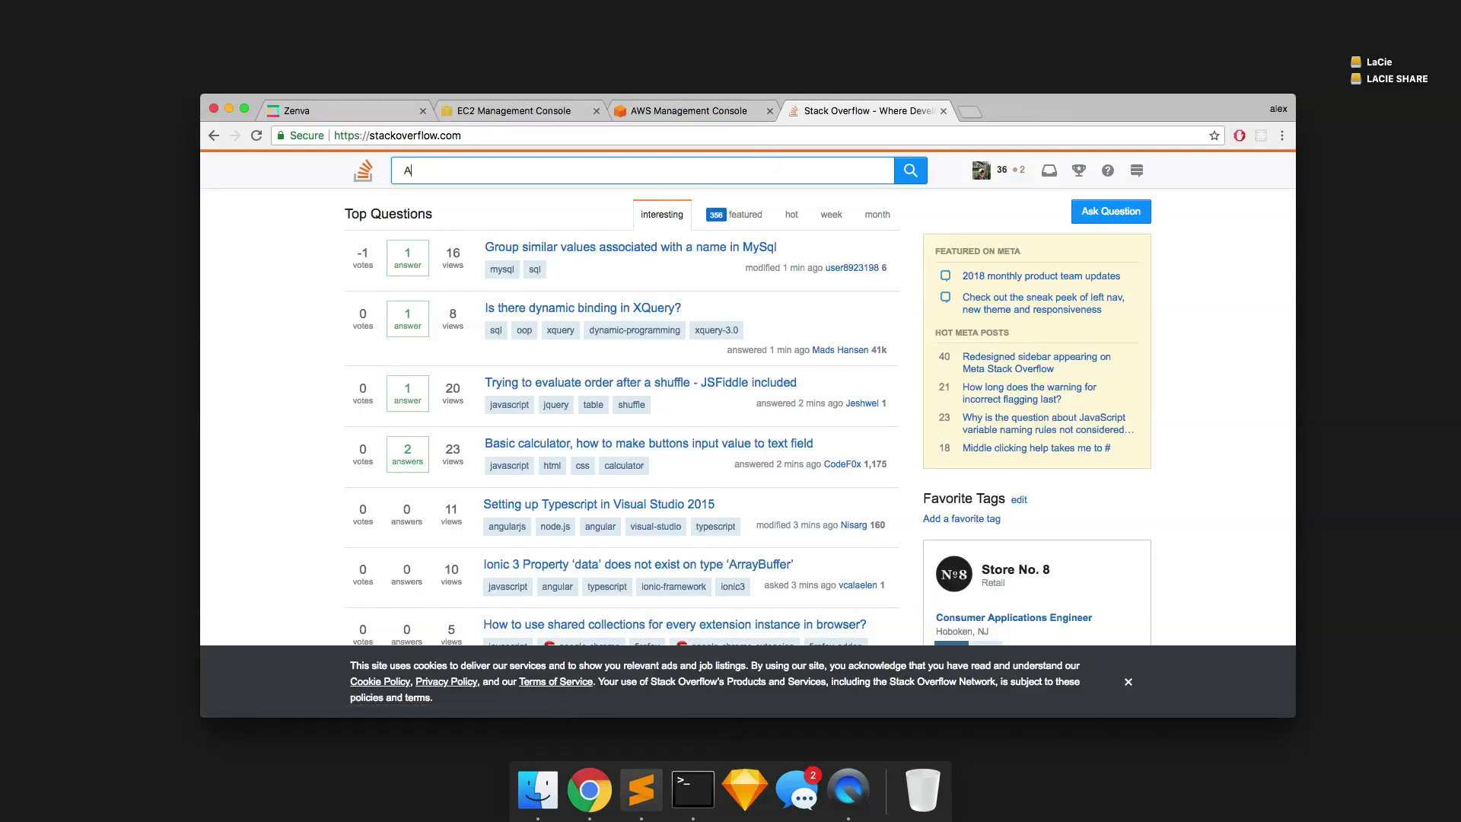